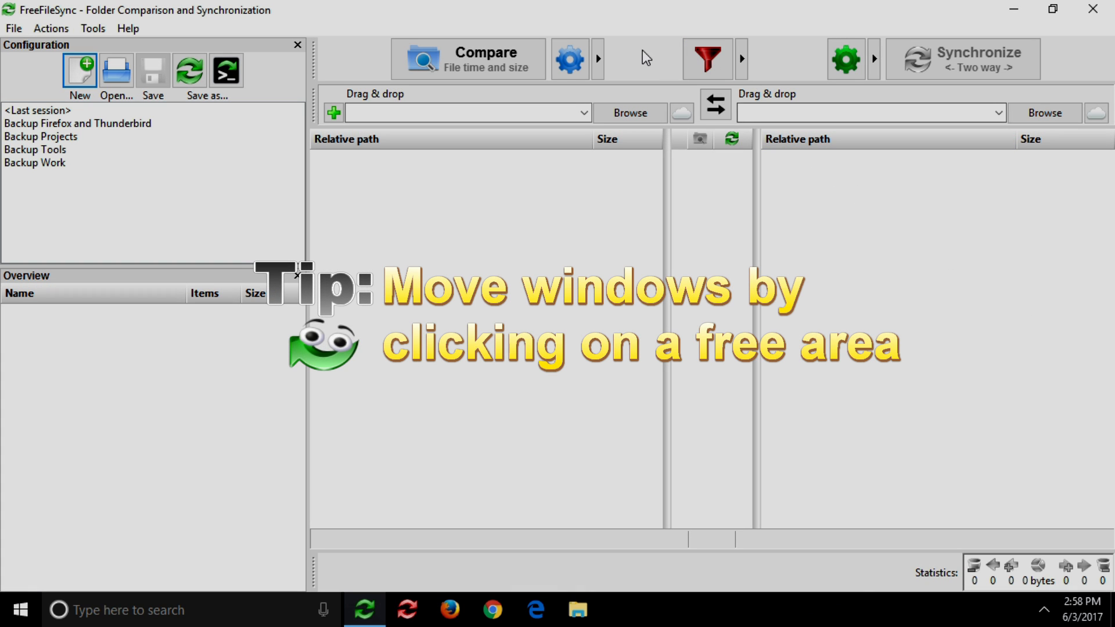
# Restore the maximized FreeFileSync window to a smaller size over the desktop.
pyautogui.click(1050, 12)
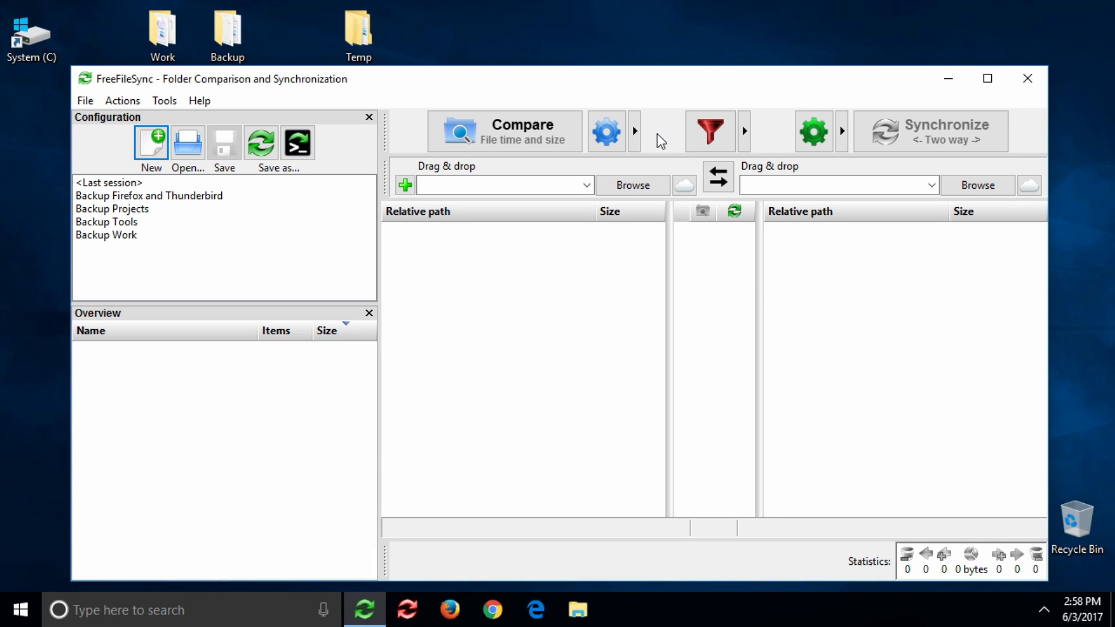
pyautogui.moveTo(522, 274)
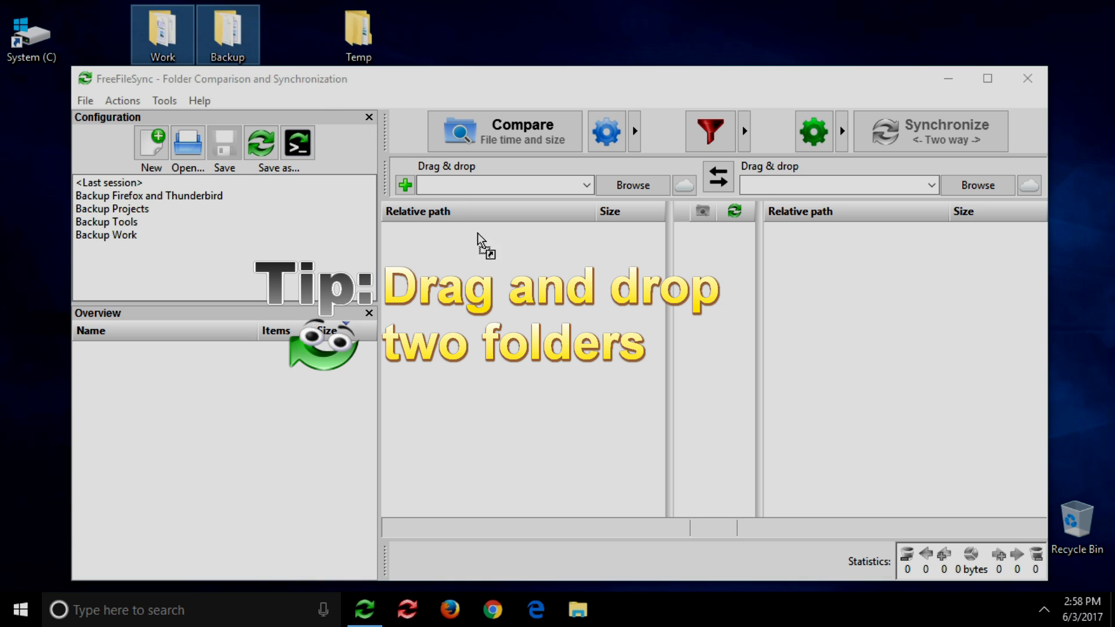
# Load Work and Backup as a folder pair with Work on the left, then maximize.
pyautogui.moveTo(227, 34); pyautogui.dragTo(498, 184)
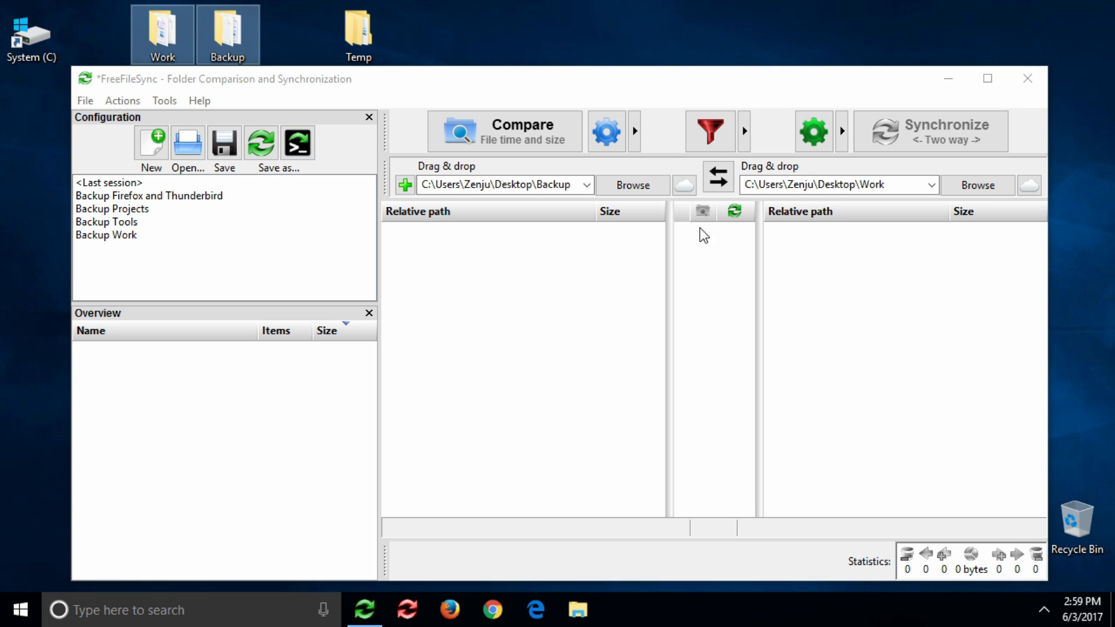
pyautogui.moveTo(718, 176)
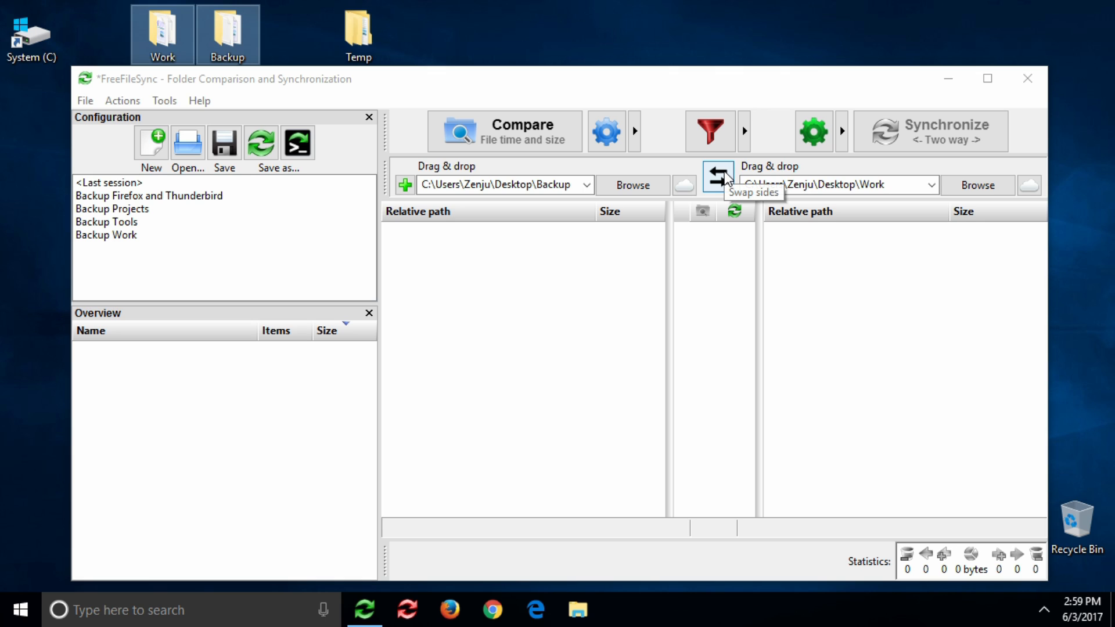
pyautogui.click(718, 175)
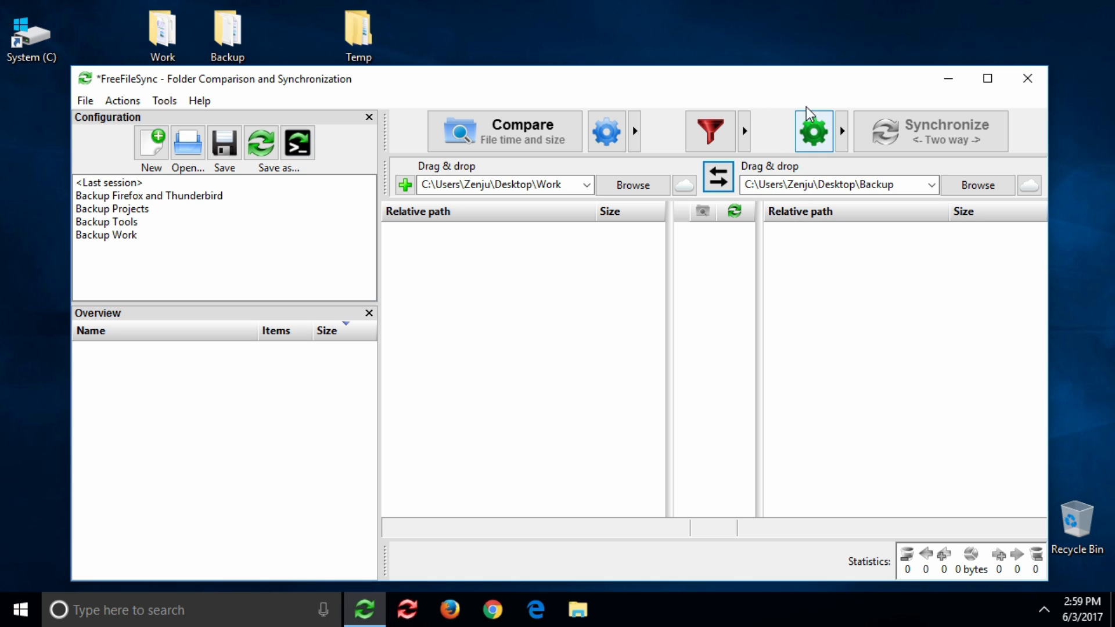
pyautogui.click(987, 80)
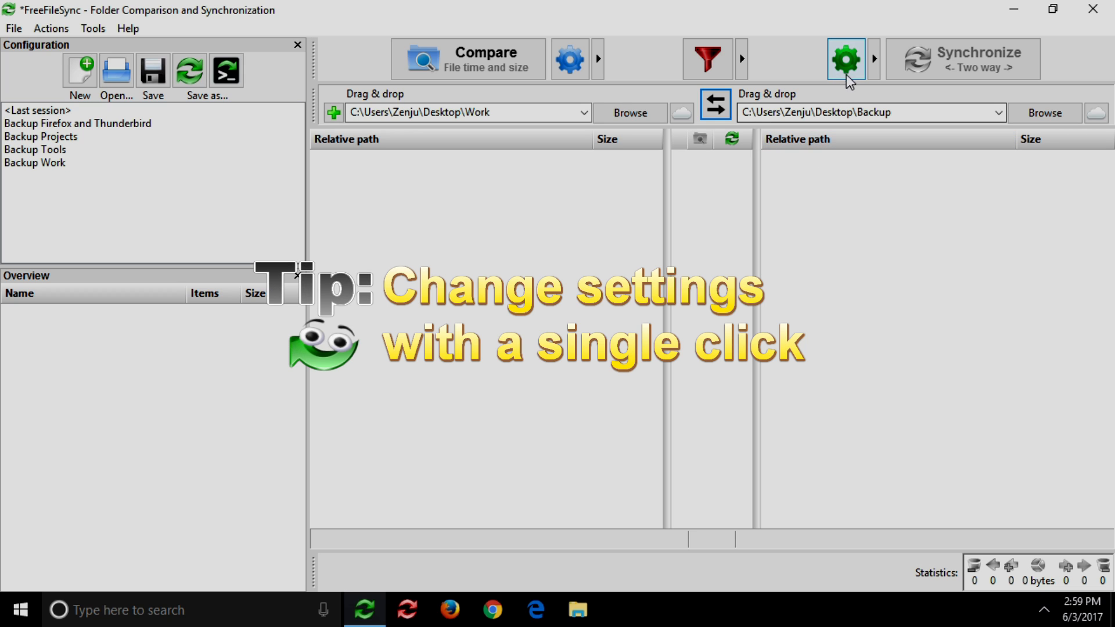
# Choose Mirror from the synchronization variant dropdown beside the green gear.
pyautogui.click(875, 59)
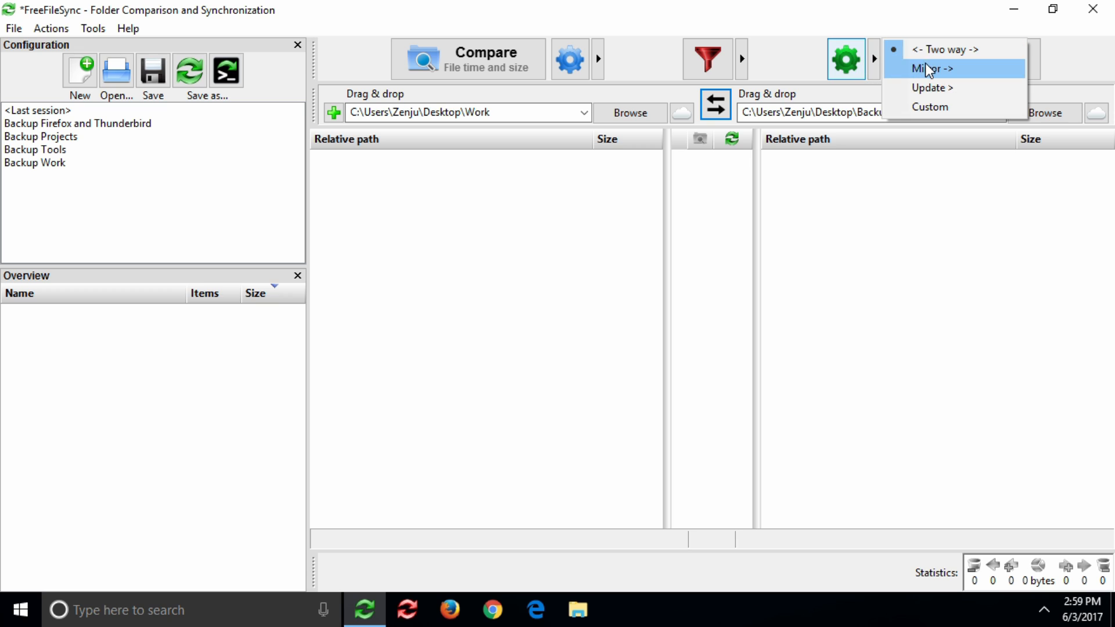
pyautogui.click(929, 69)
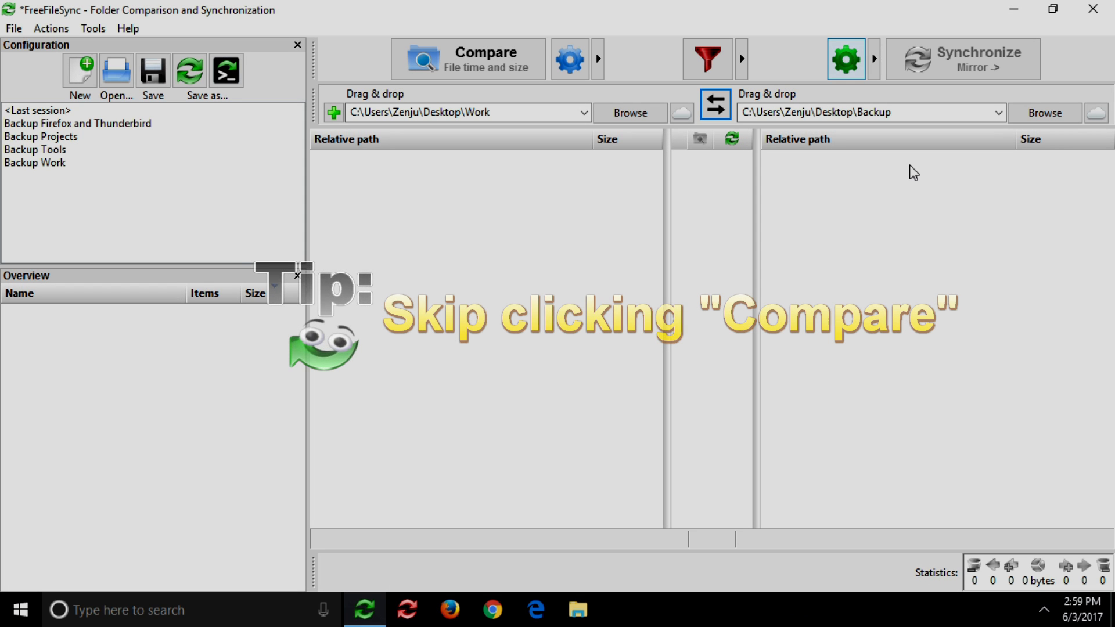
pyautogui.moveTo(960, 84)
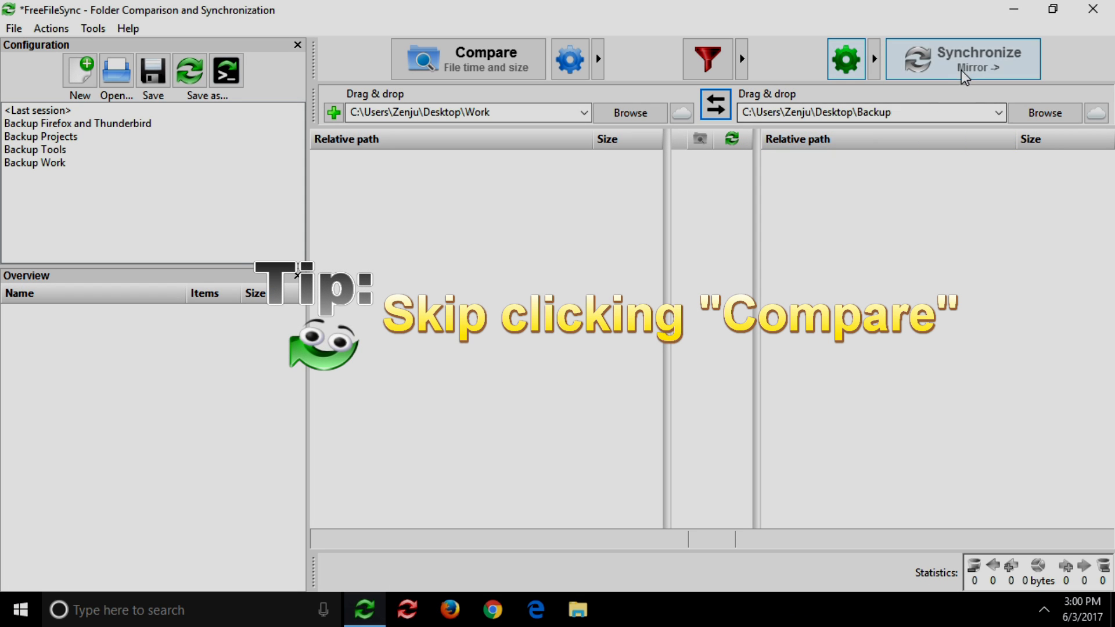
# Start the Mirror sync without comparing, stop it early, and close the progress window.
pyautogui.click(965, 57)
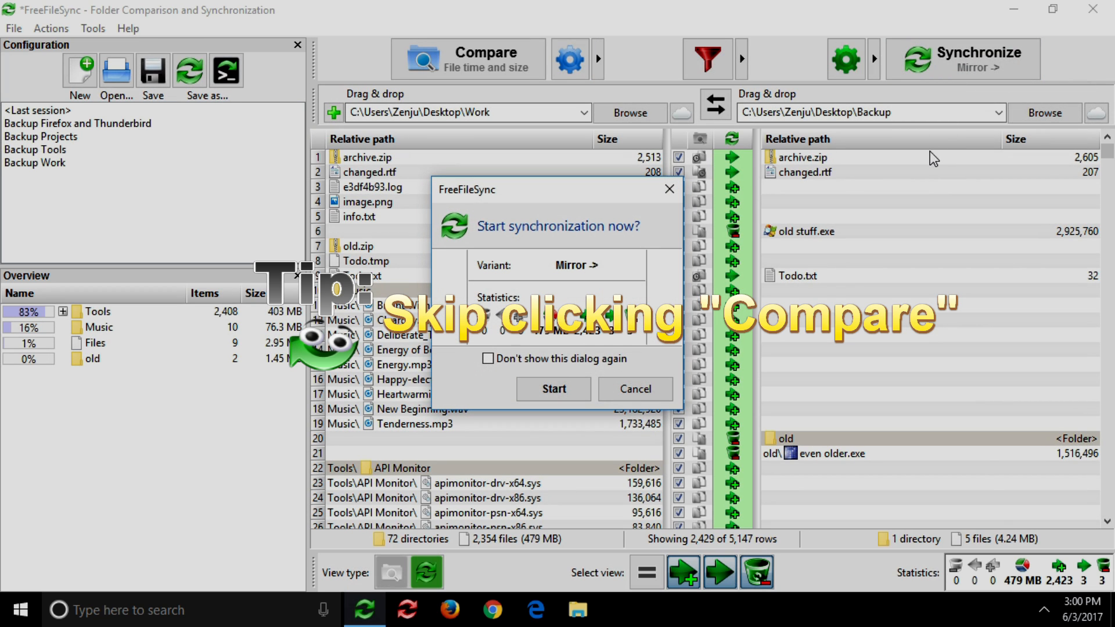
pyautogui.click(554, 389)
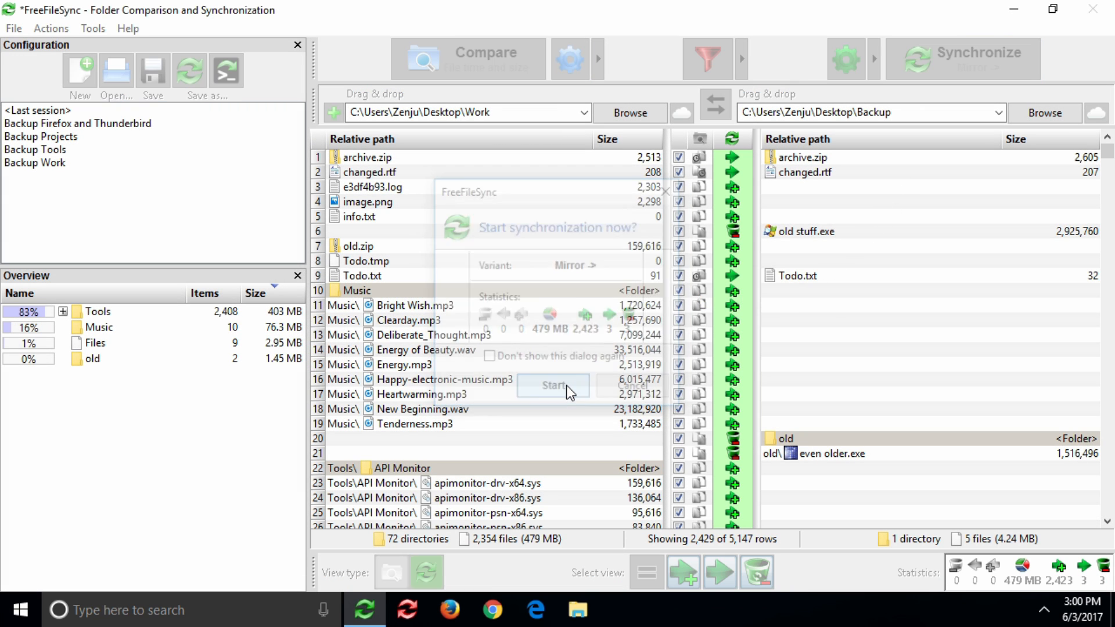
pyautogui.click(553, 385)
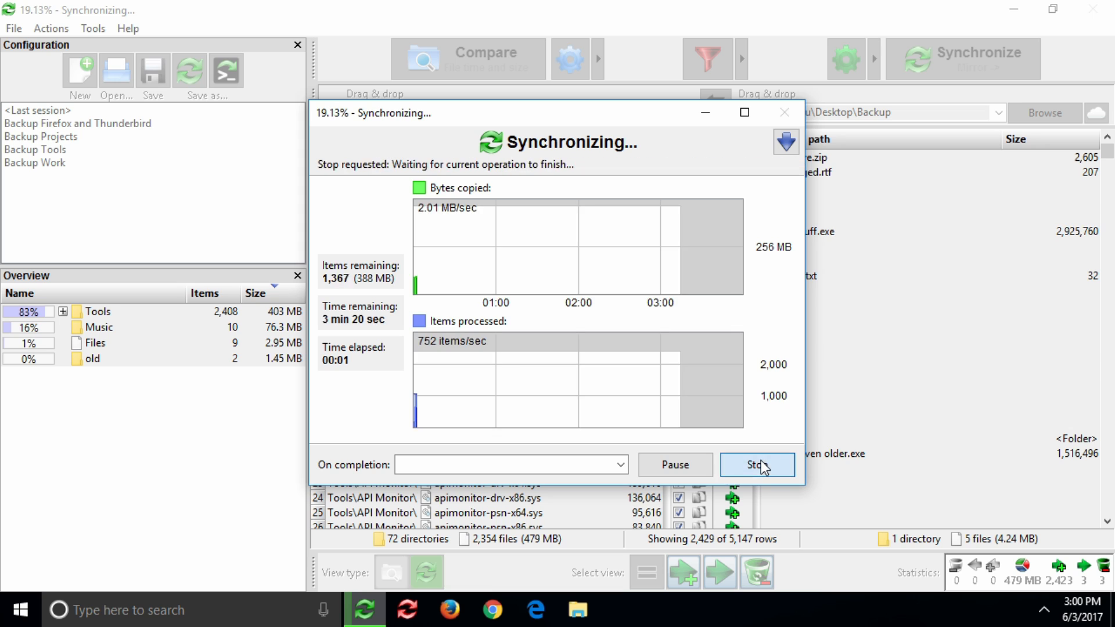
pyautogui.click(756, 465)
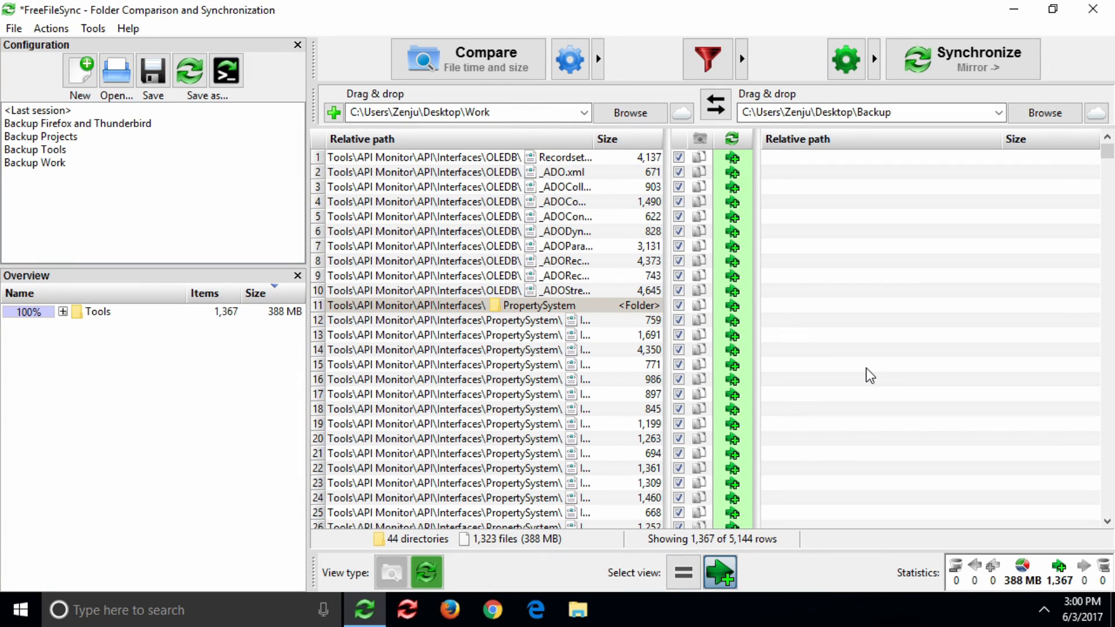
pyautogui.moveTo(95, 164)
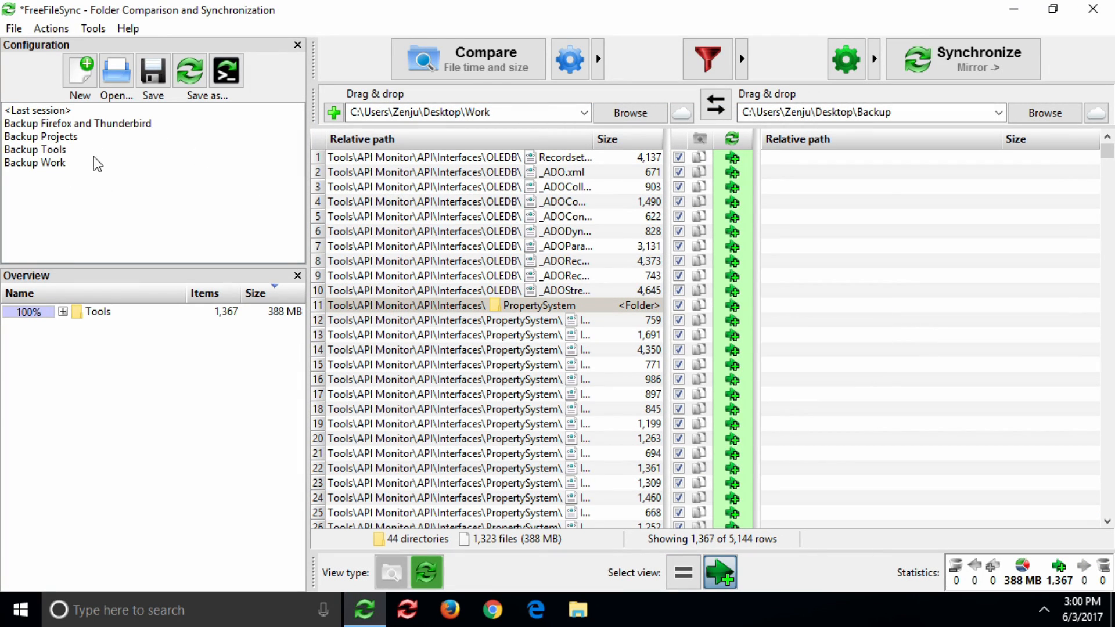
pyautogui.moveTo(128, 209)
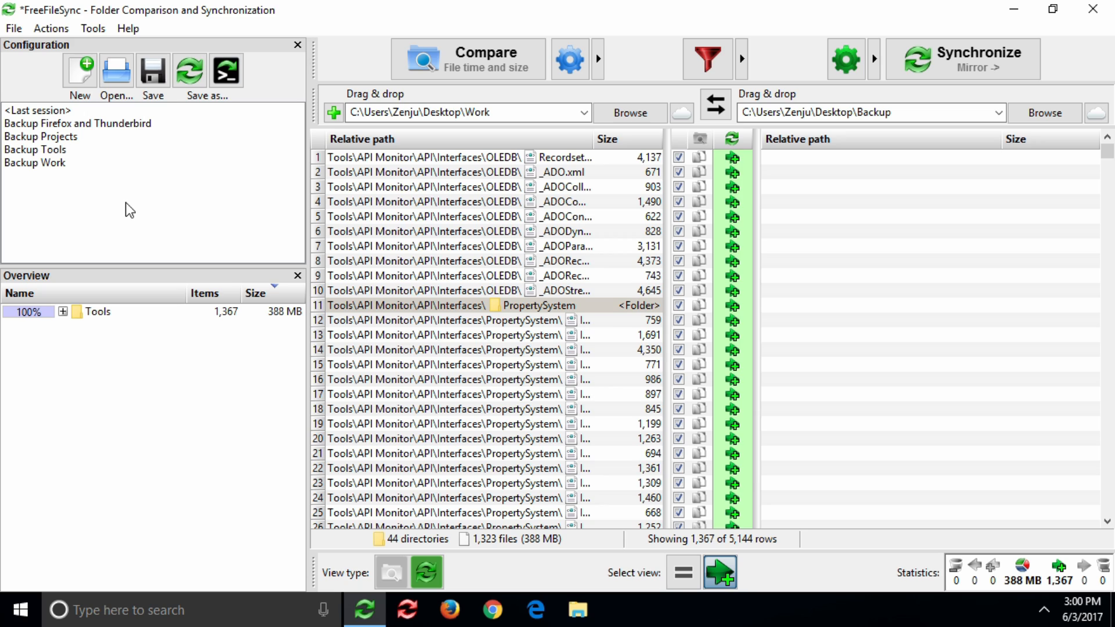
# Load Backup Firefox and Thunderbird, then Backup Work, then reselect Backup Firefox and Thunderbird.
pyautogui.doubleClick(77, 123)
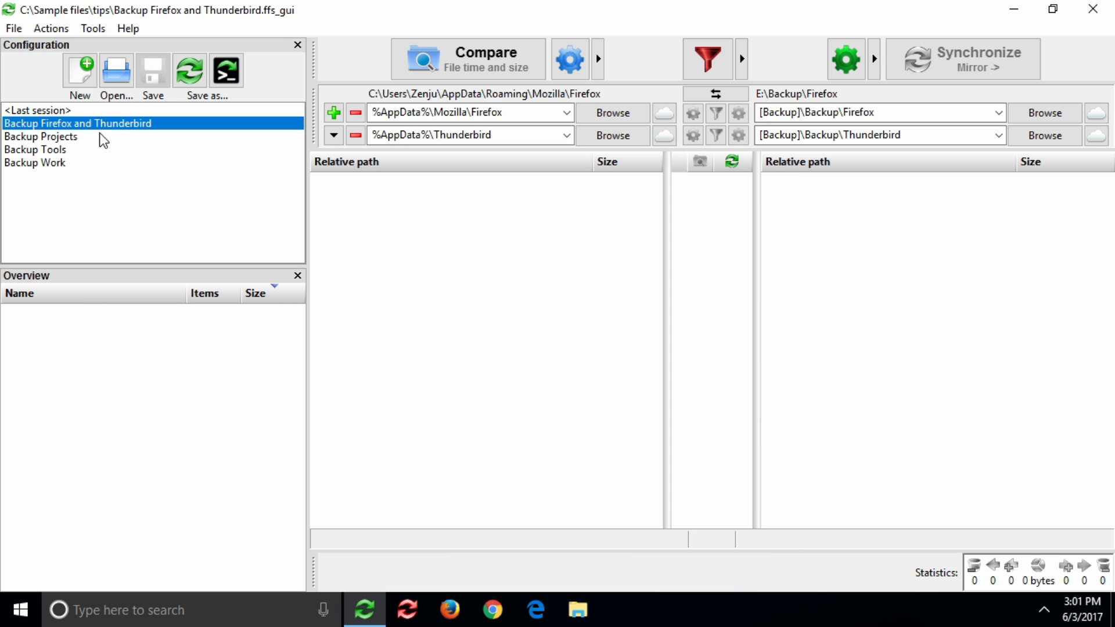
pyautogui.doubleClick(28, 163)
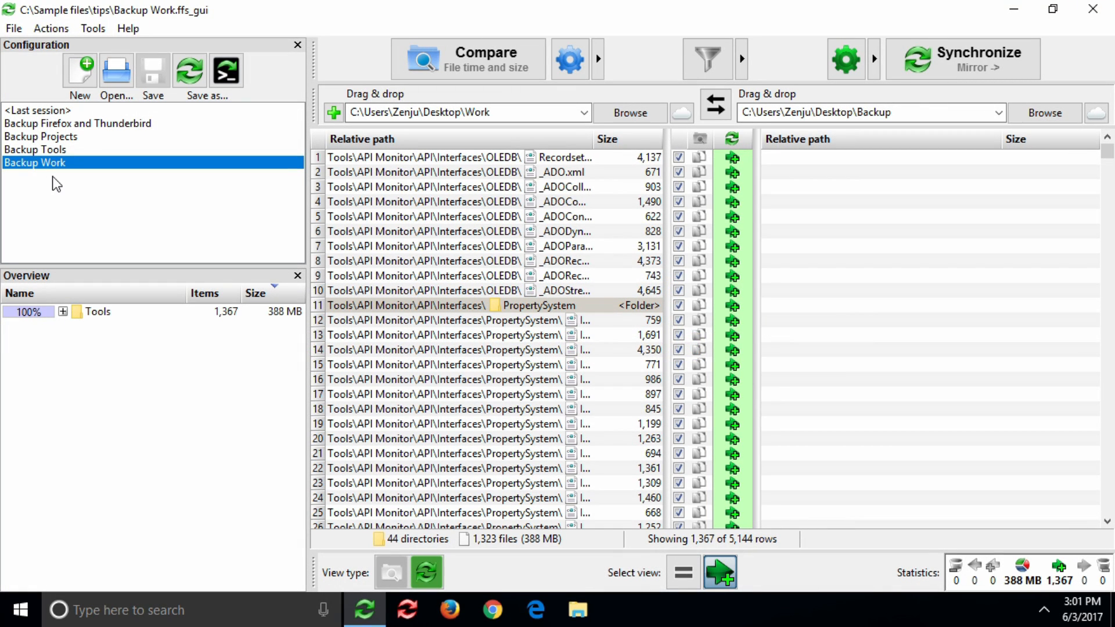
pyautogui.click(64, 123)
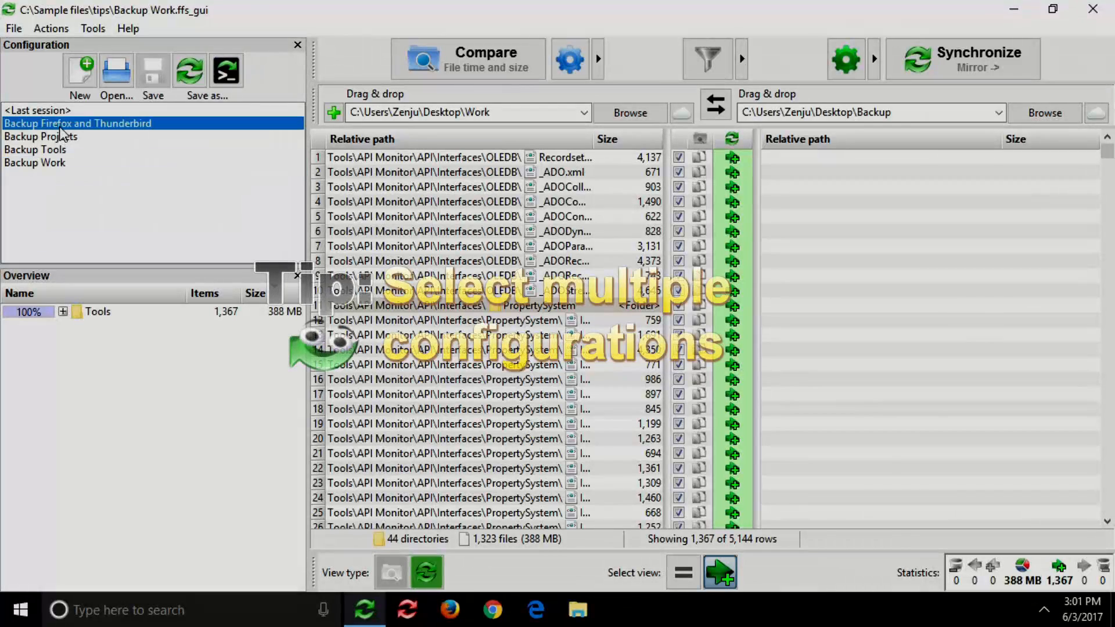
# Add Backup Projects to the combined selection, then create a new blank configuration.
pyautogui.click(33, 137)
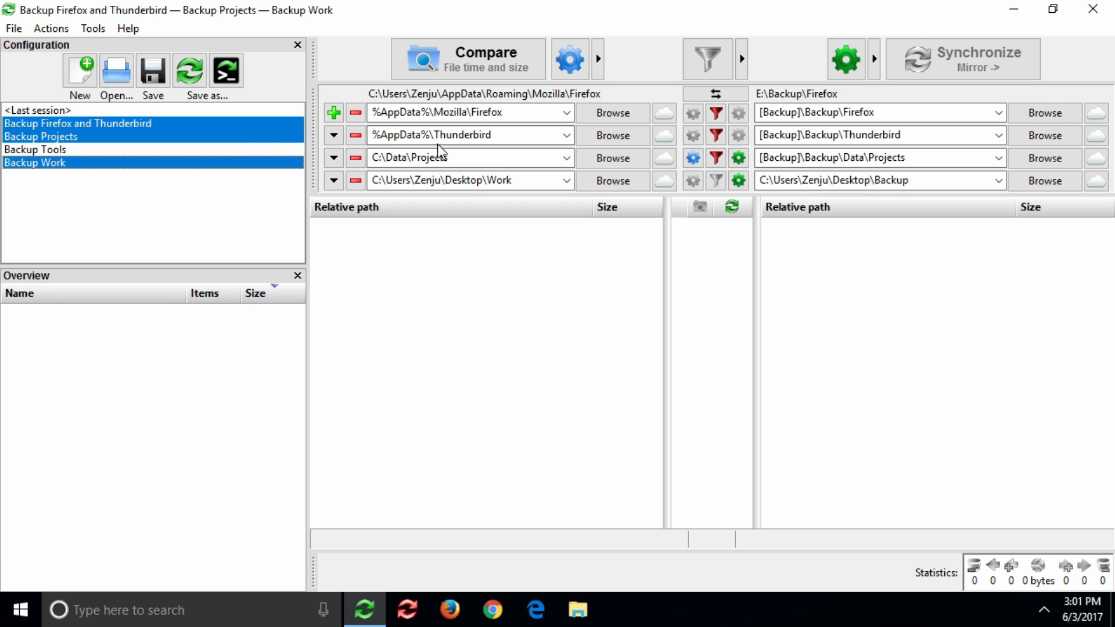
pyautogui.moveTo(450, 248)
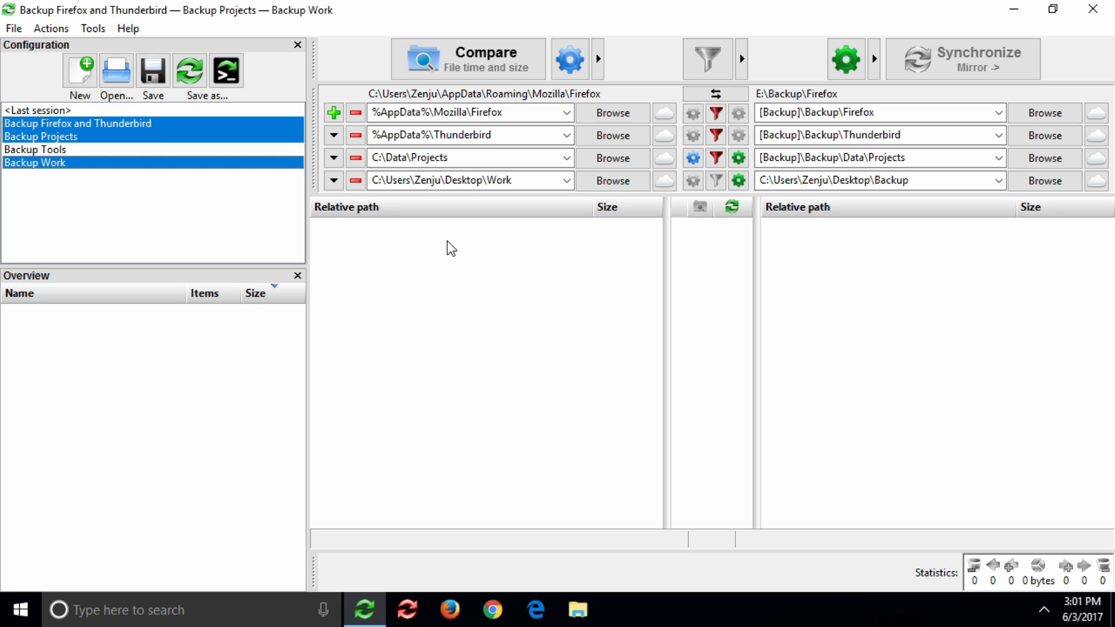
pyautogui.click(81, 71)
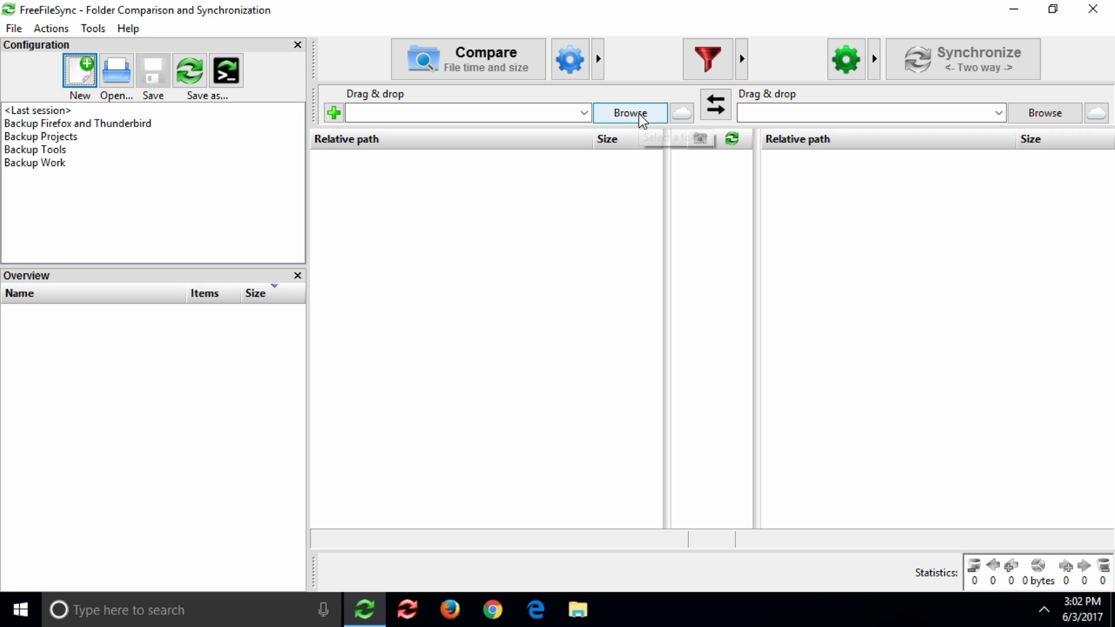
# Set C:\ as the left folder, compare, and ignore the directory lock warning.
pyautogui.click(631, 112)
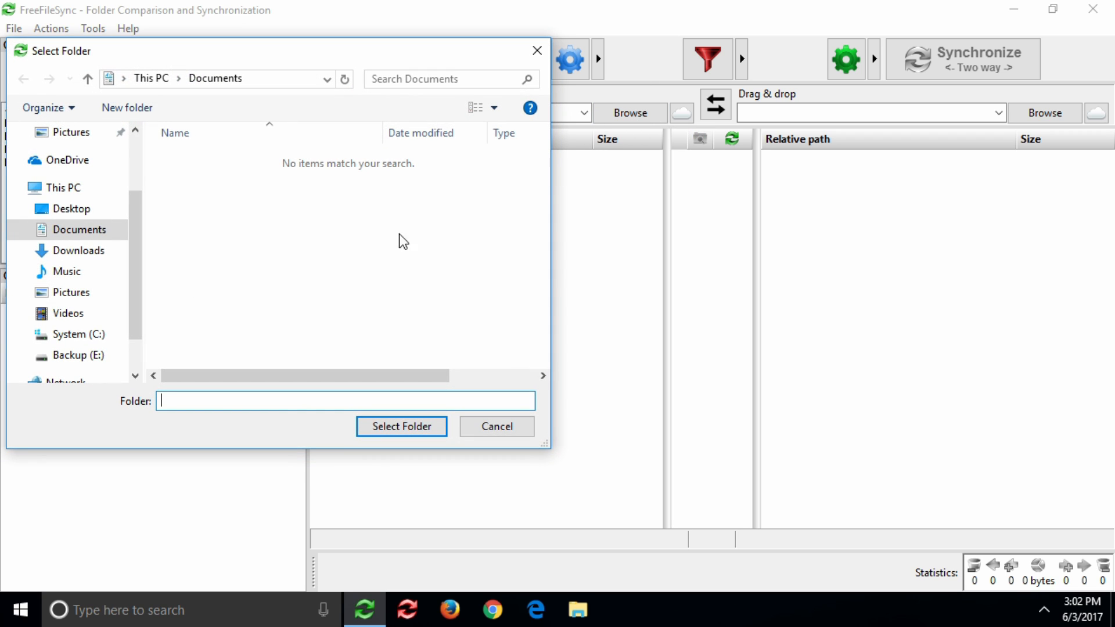
pyautogui.click(76, 334)
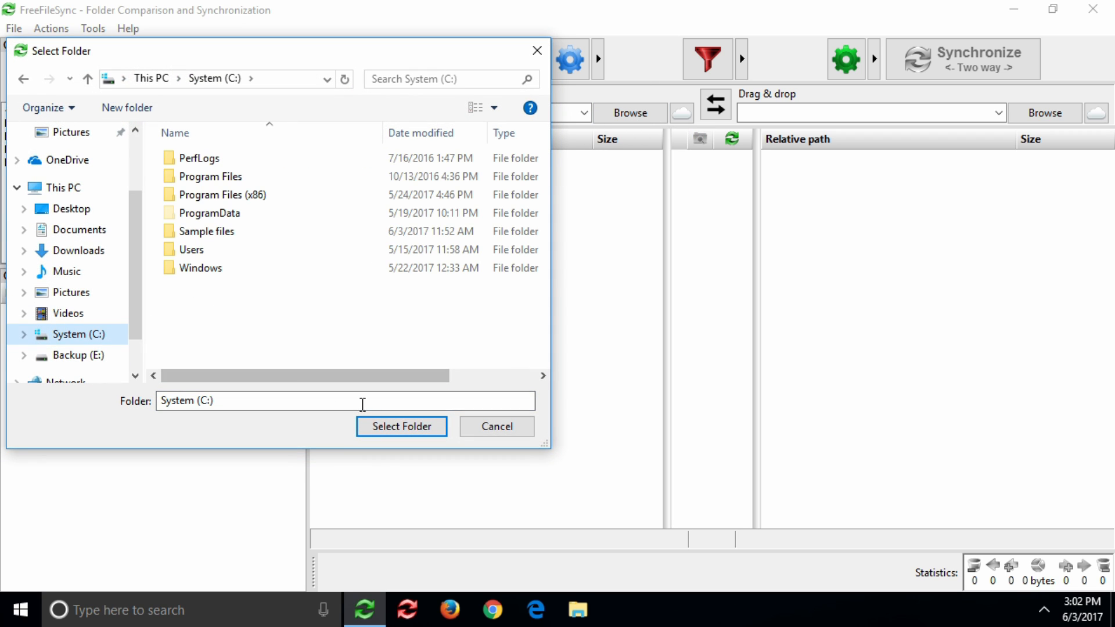
pyautogui.click(402, 427)
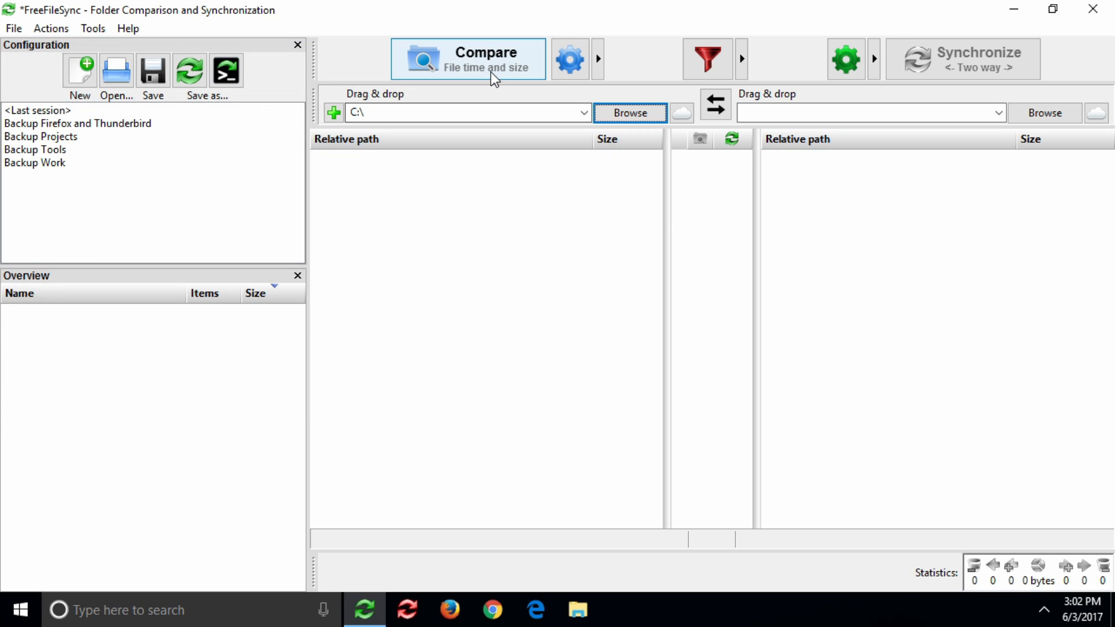
pyautogui.click(468, 59)
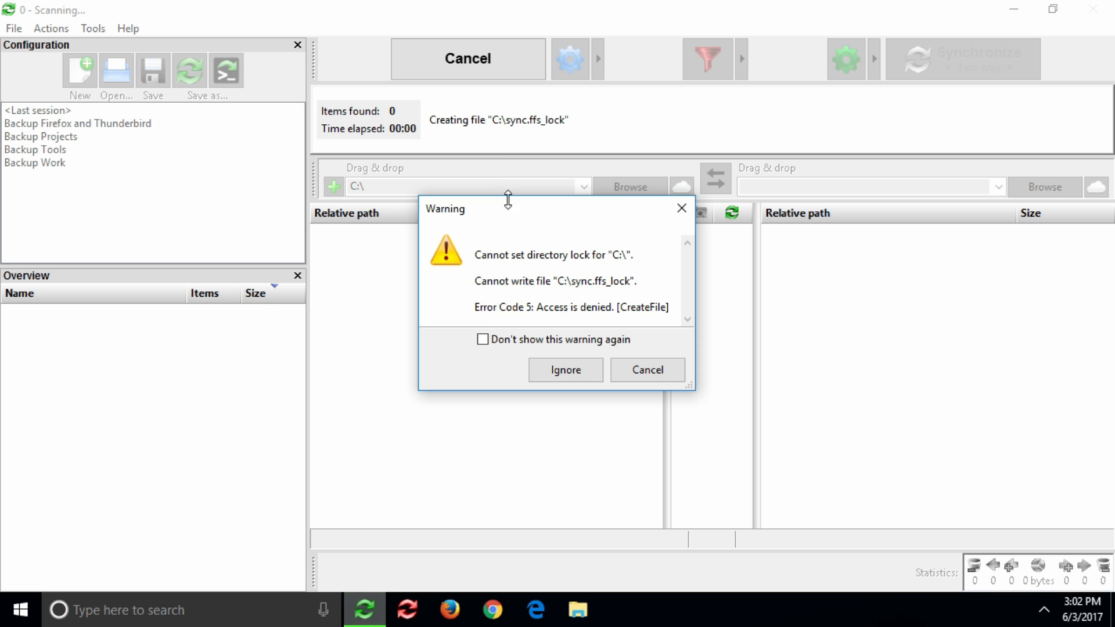
pyautogui.moveTo(515, 381)
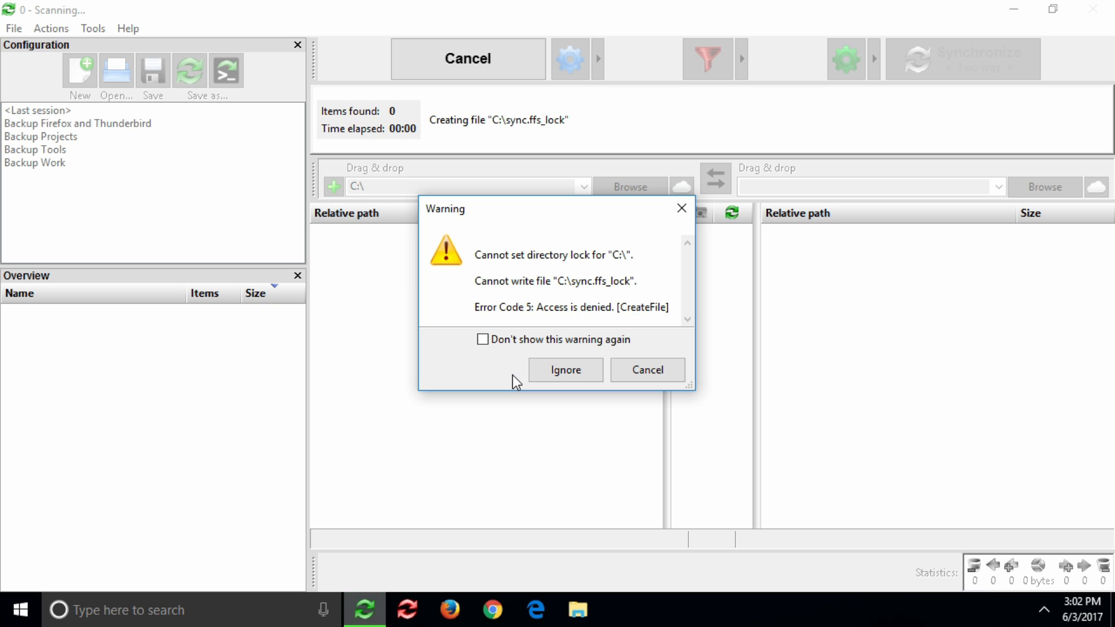
pyautogui.click(565, 370)
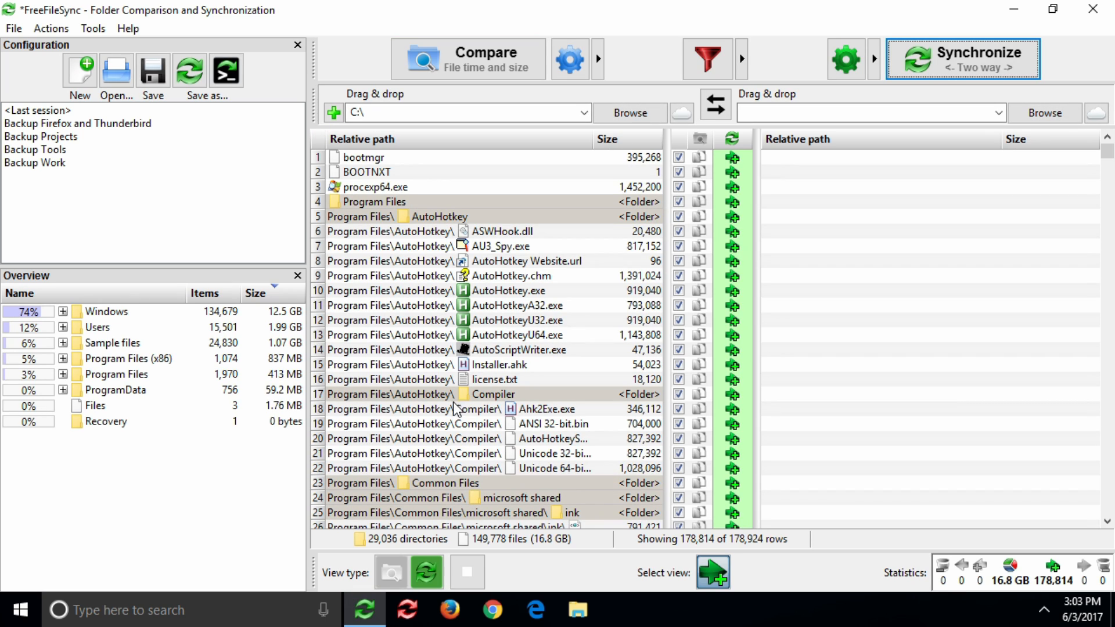
# Open FreeFileSync's shortcut menu offering to run with administrator rights.
pyautogui.rightClick(365, 609)
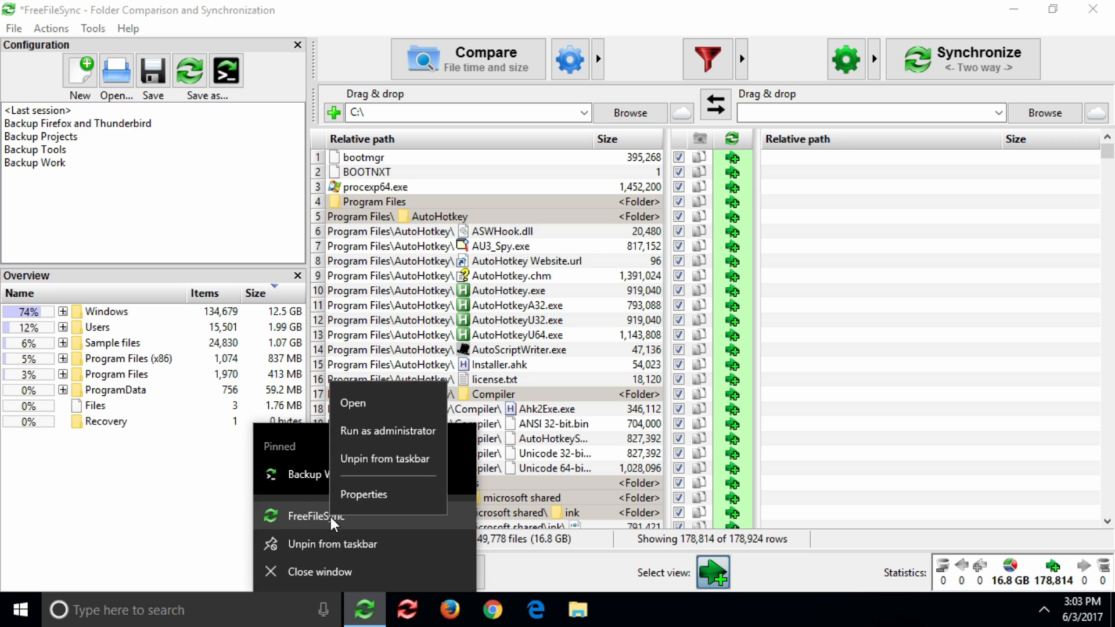
pyautogui.moveTo(389, 434)
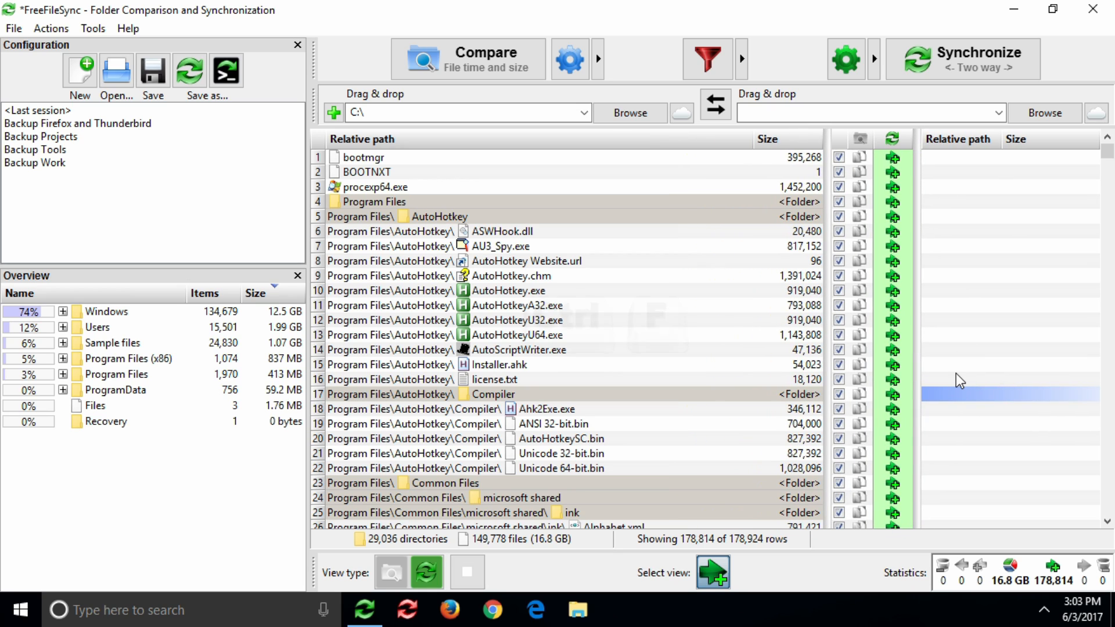
# Add a Date column, then open and cancel the time span picker from column options.
pyautogui.press('Ctrl+f')
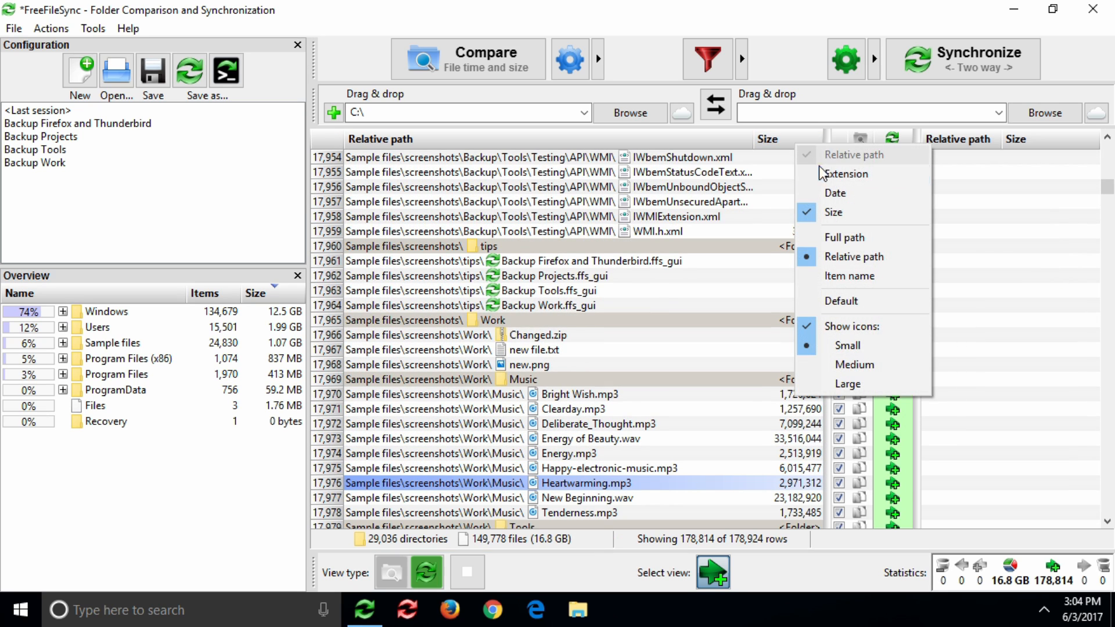
pyautogui.click(835, 193)
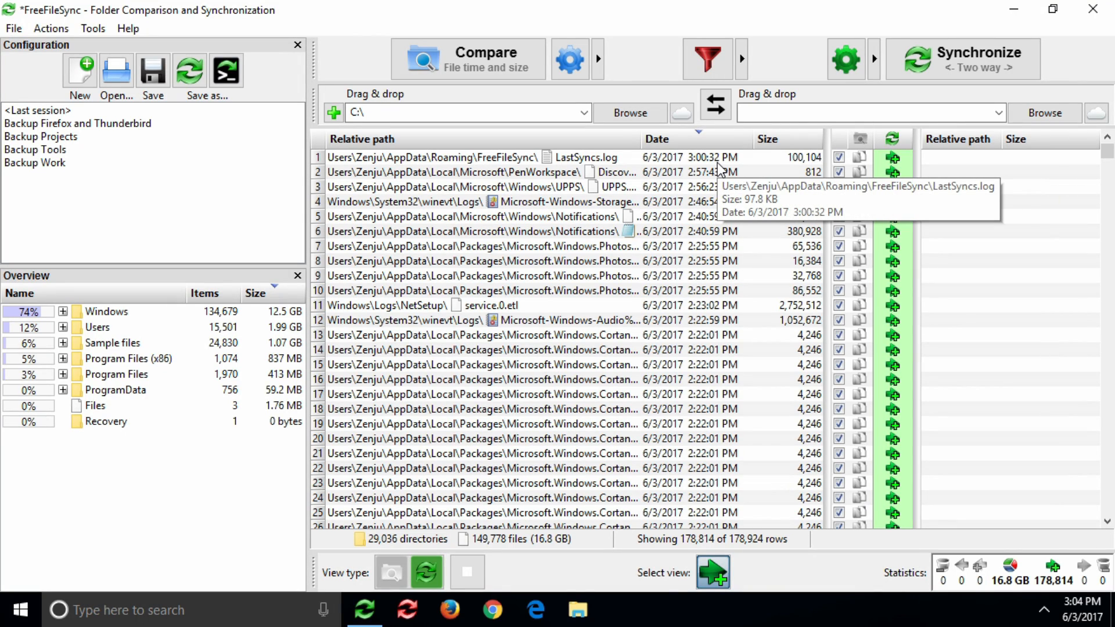
pyautogui.rightClick(768, 139)
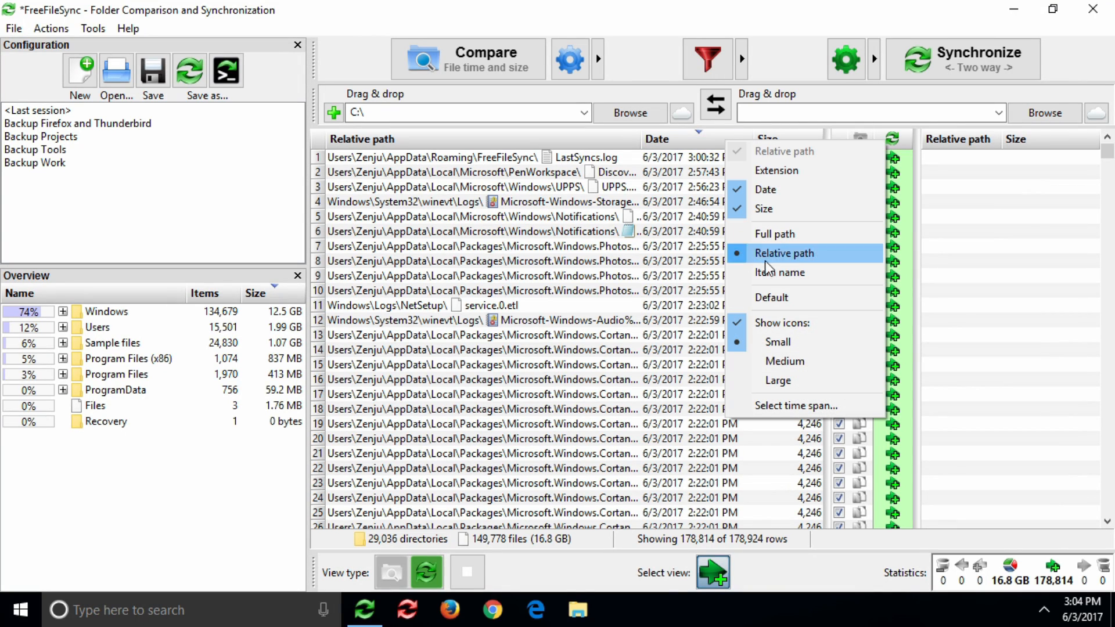
pyautogui.click(796, 405)
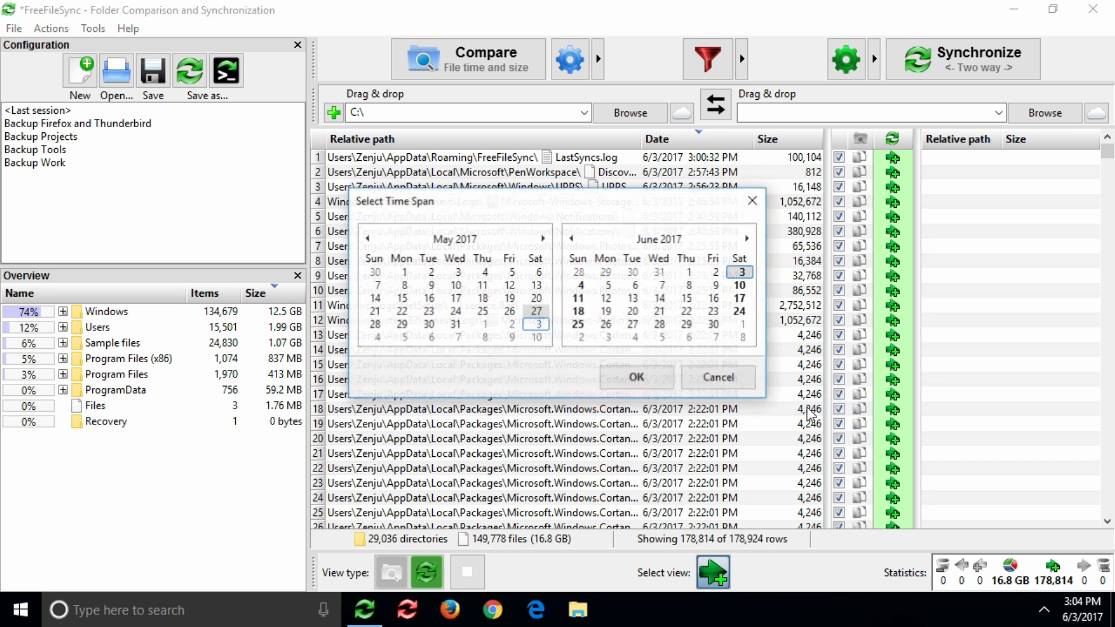
pyautogui.click(636, 377)
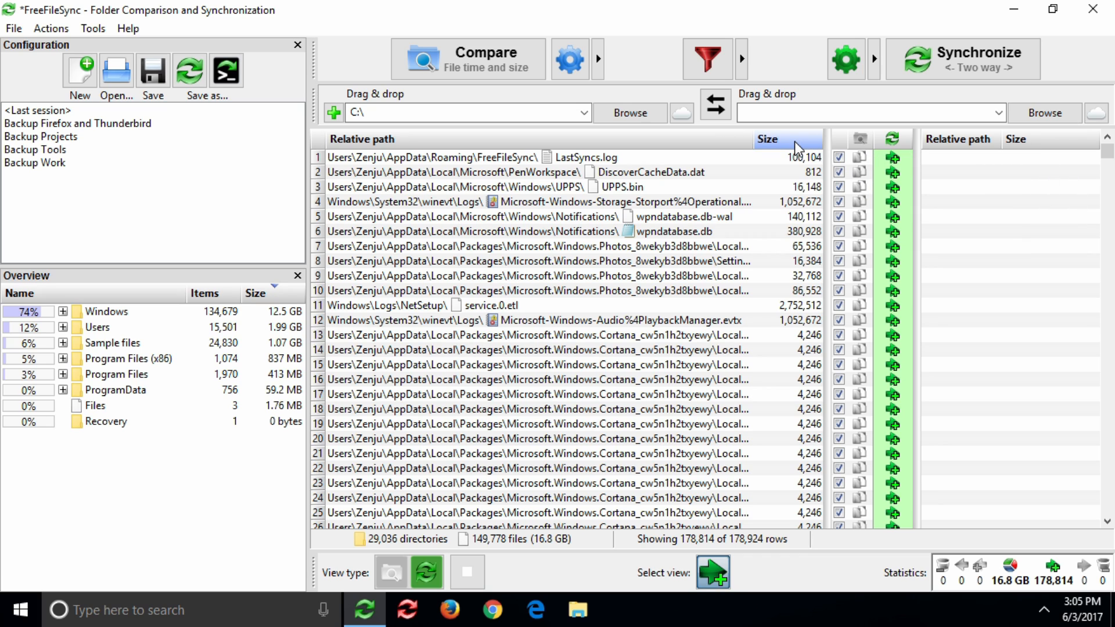
# Sort the left file list by Size, largest files first.
pyautogui.click(784, 139)
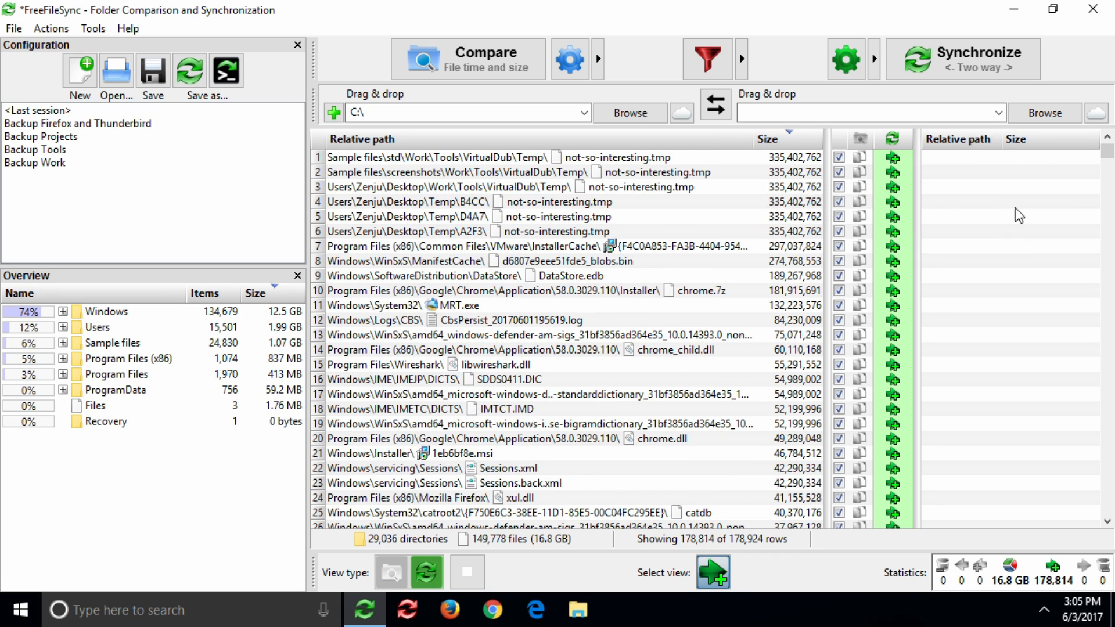
pyautogui.moveTo(727, 148)
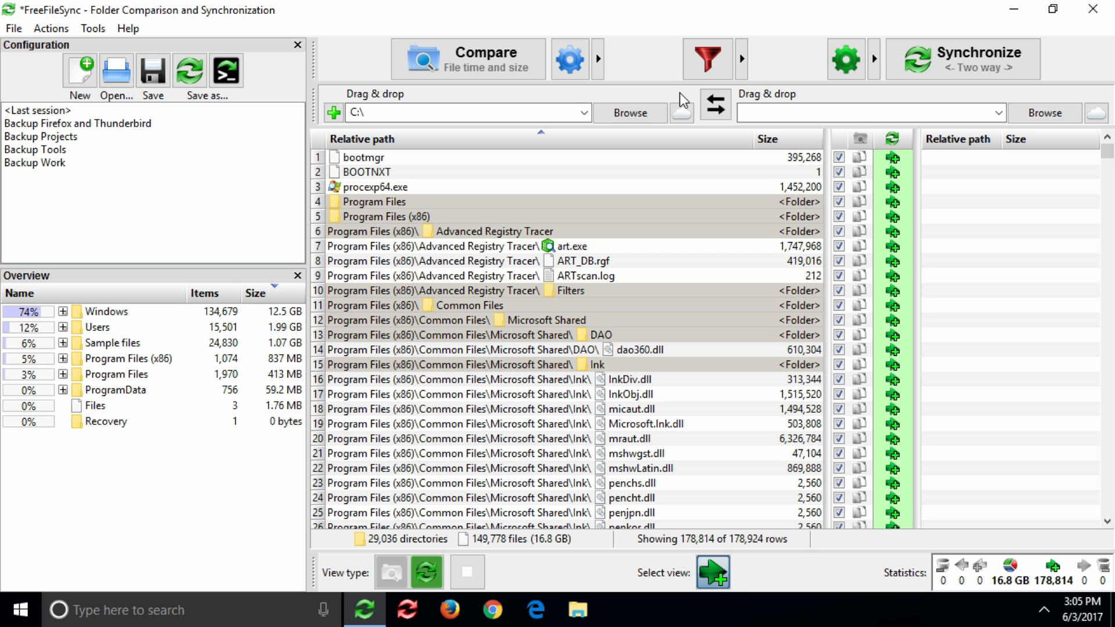
pyautogui.moveTo(170, 357)
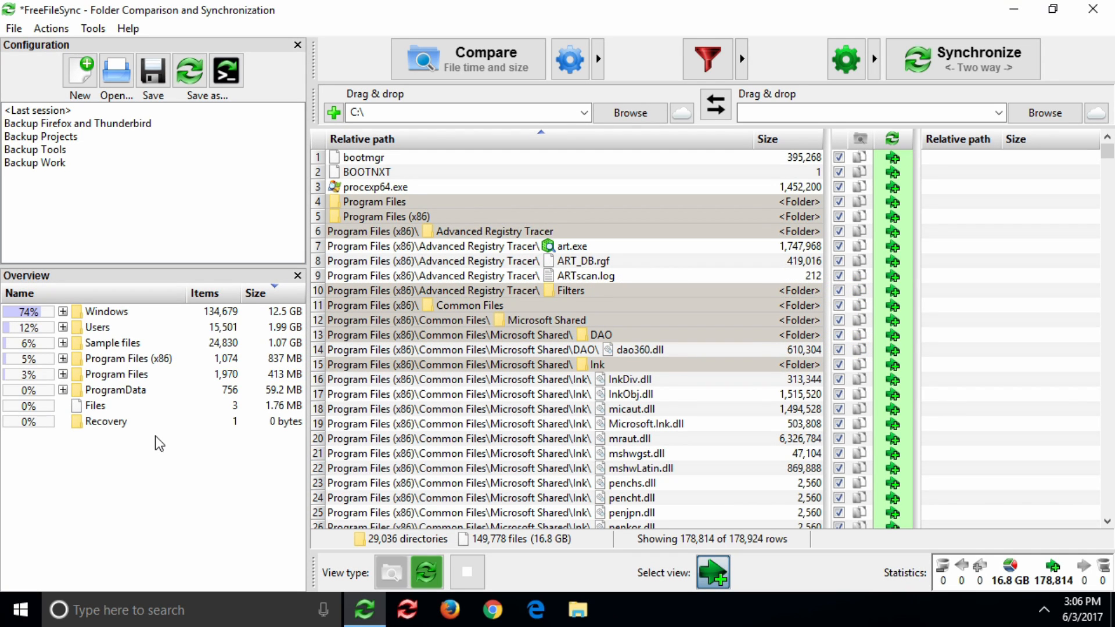
pyautogui.moveTo(36, 322)
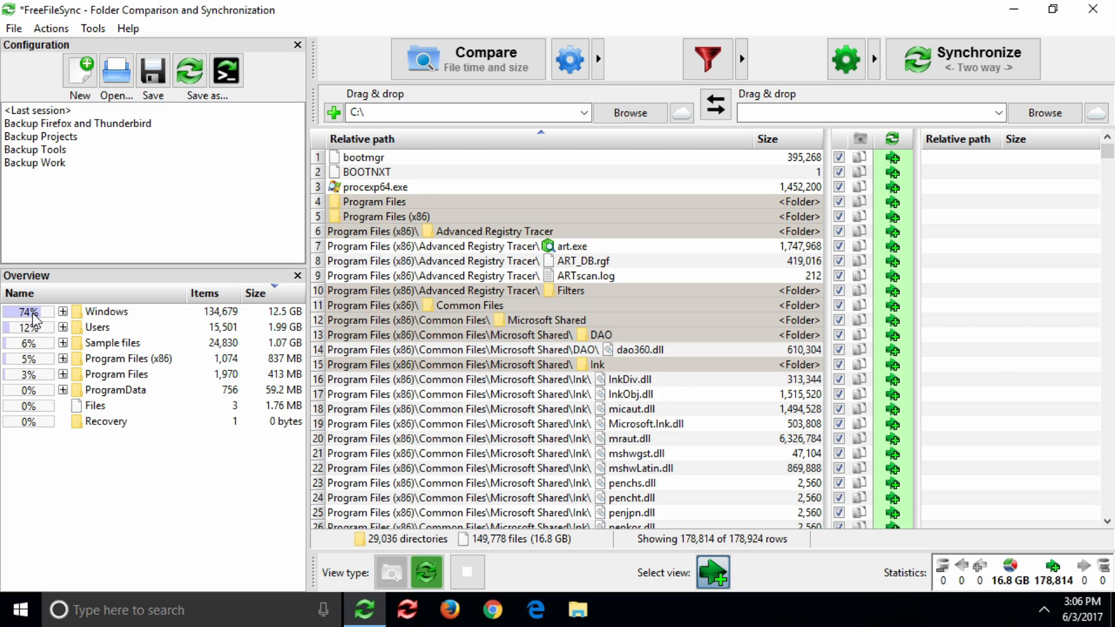
pyautogui.moveTo(52, 335)
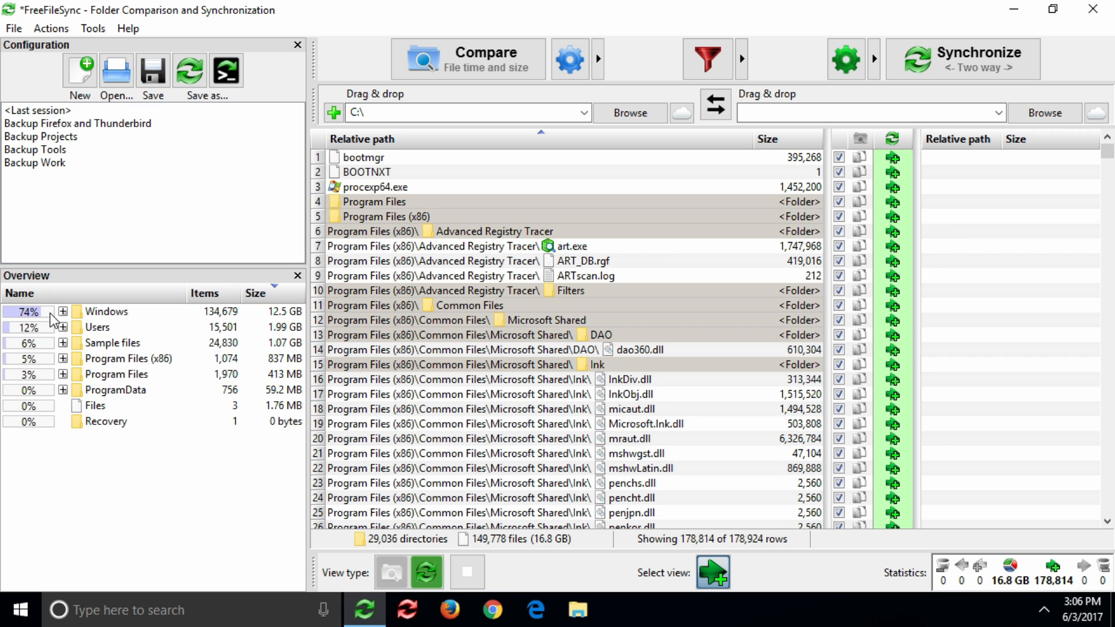
# Expand the Windows folder in the overview and exclude it temporarily, leaving 28,634 items (2.35 GB).
pyautogui.click(62, 311)
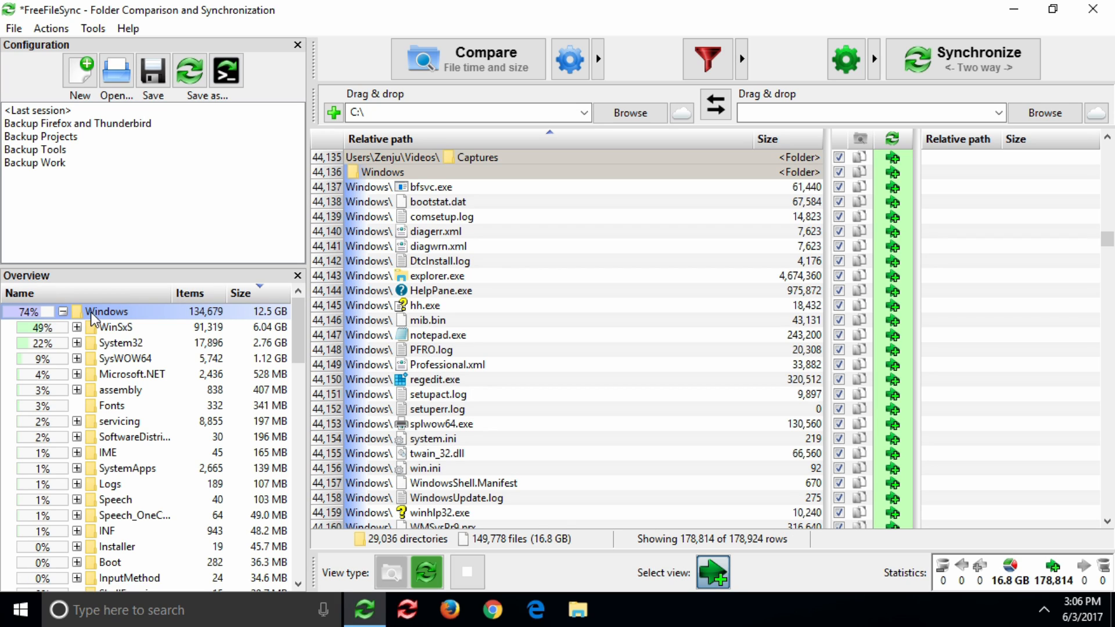
pyautogui.rightClick(104, 312)
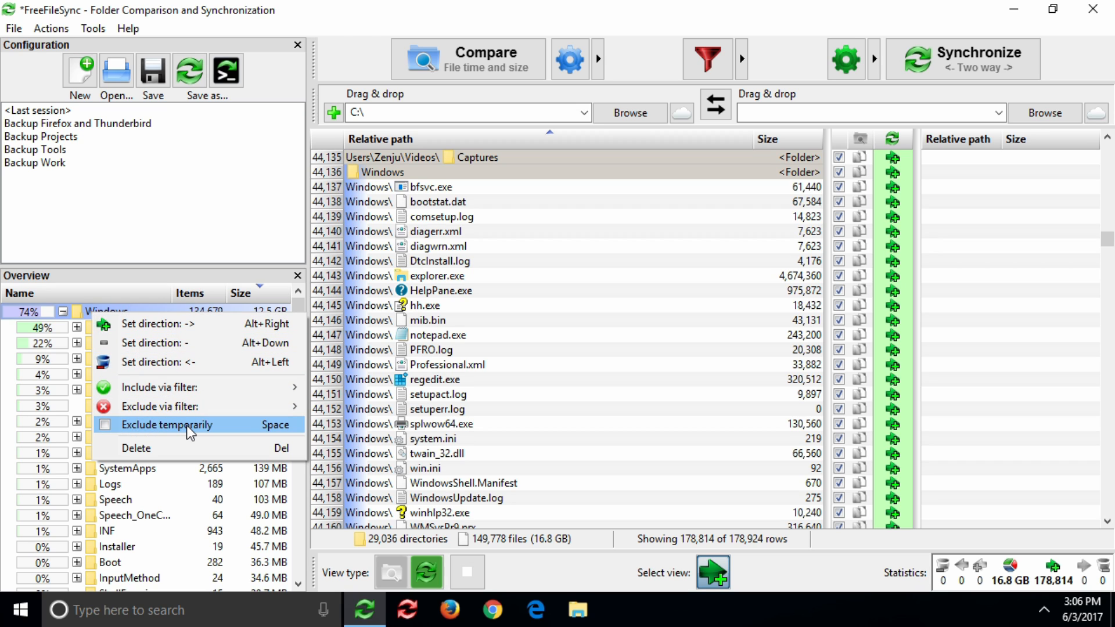
pyautogui.click(163, 424)
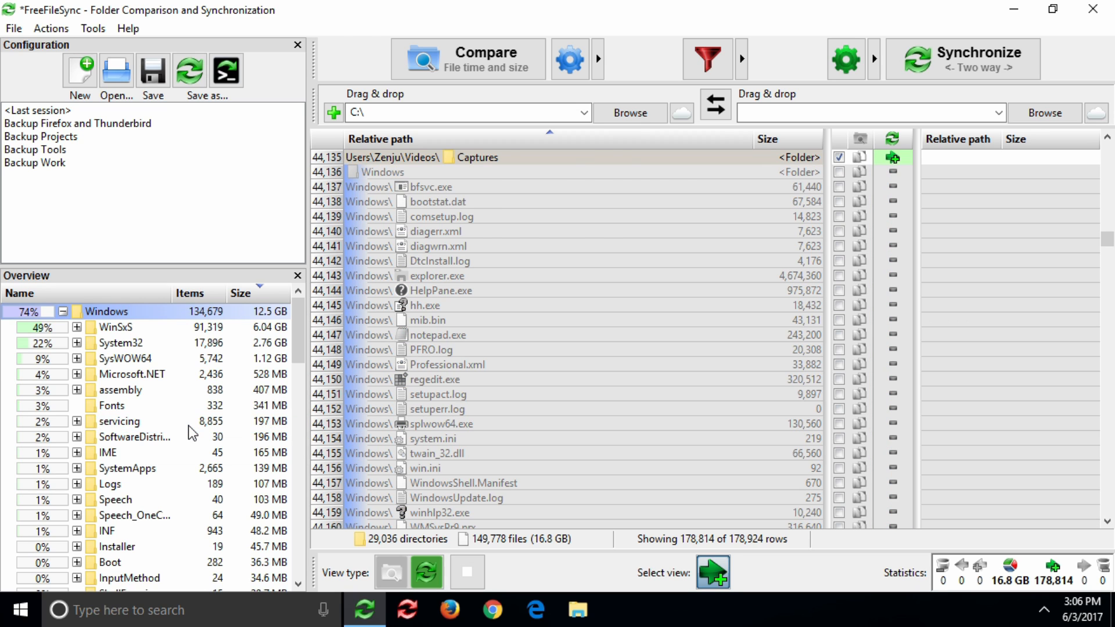
pyautogui.rightClick(97, 311)
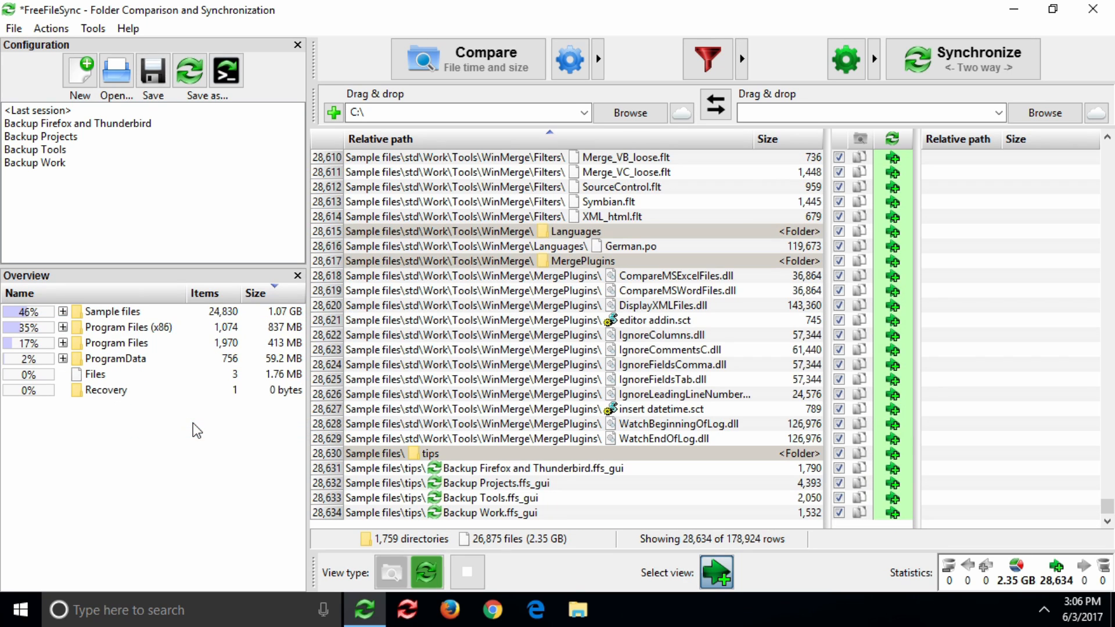
pyautogui.moveTo(46, 324)
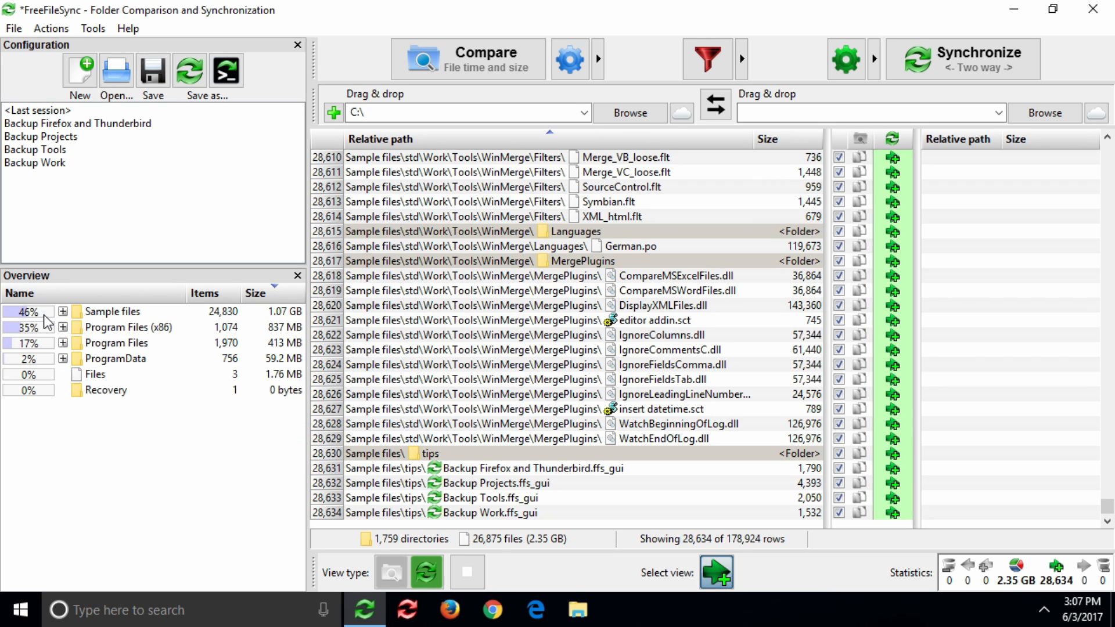
pyautogui.moveTo(48, 334)
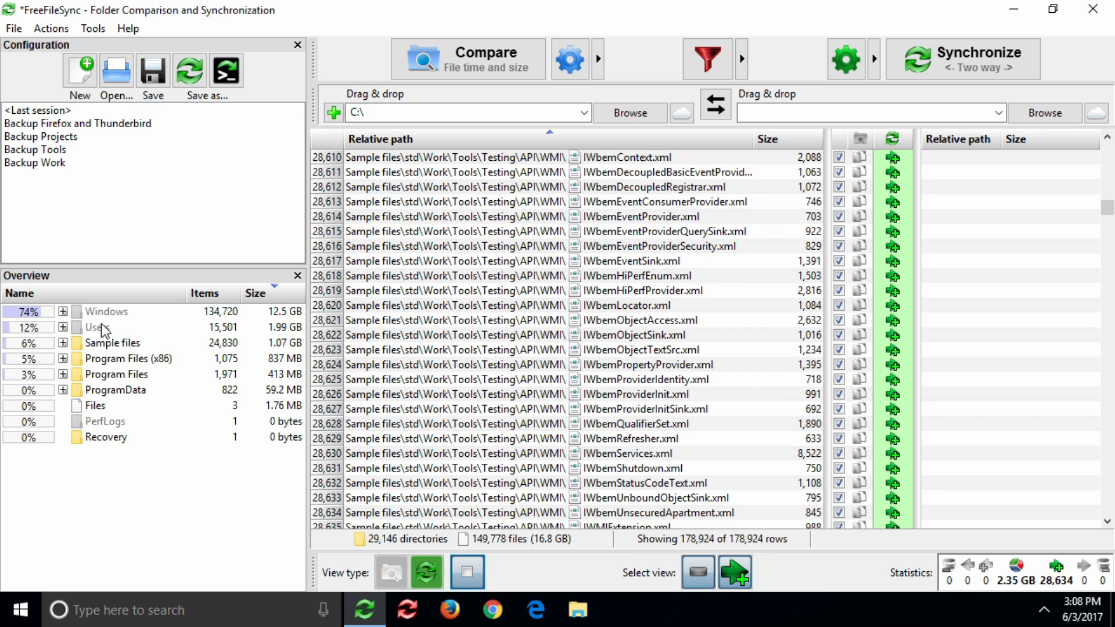
# Hide excluded items and expand Users down to Desktop, showing 44,135 items (4.34 GB).
pyautogui.rightClick(96, 327)
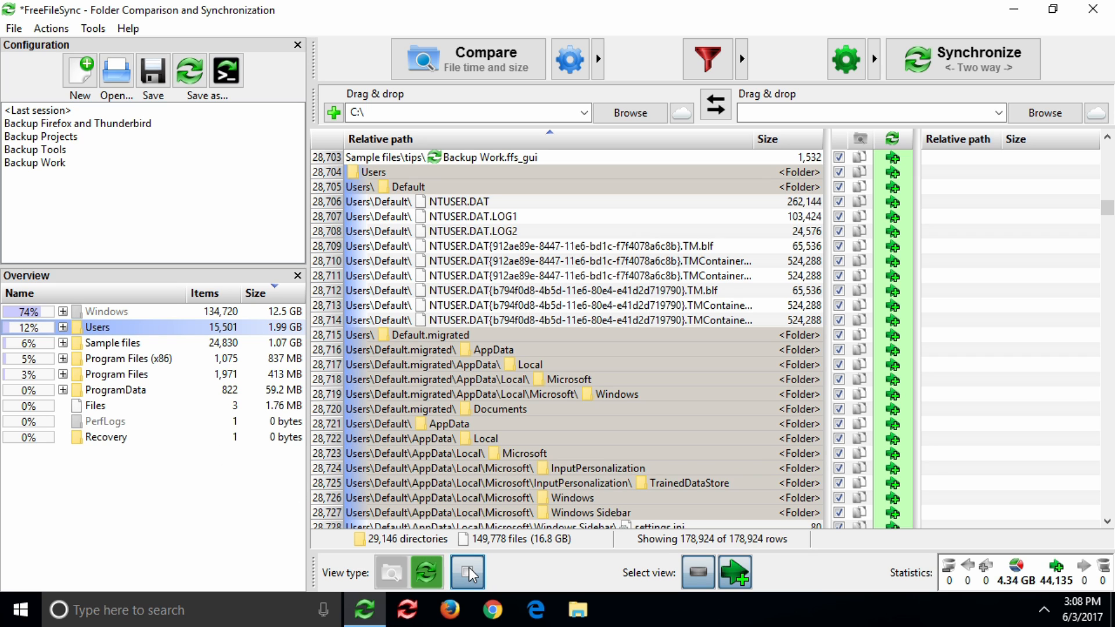
pyautogui.click(466, 573)
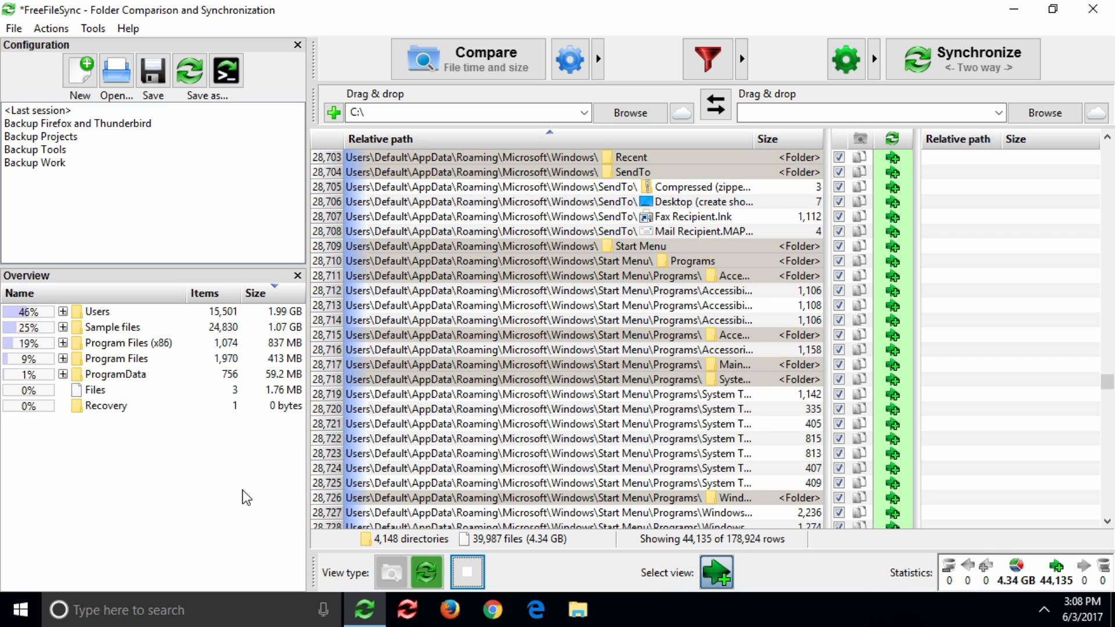
pyautogui.moveTo(108, 361)
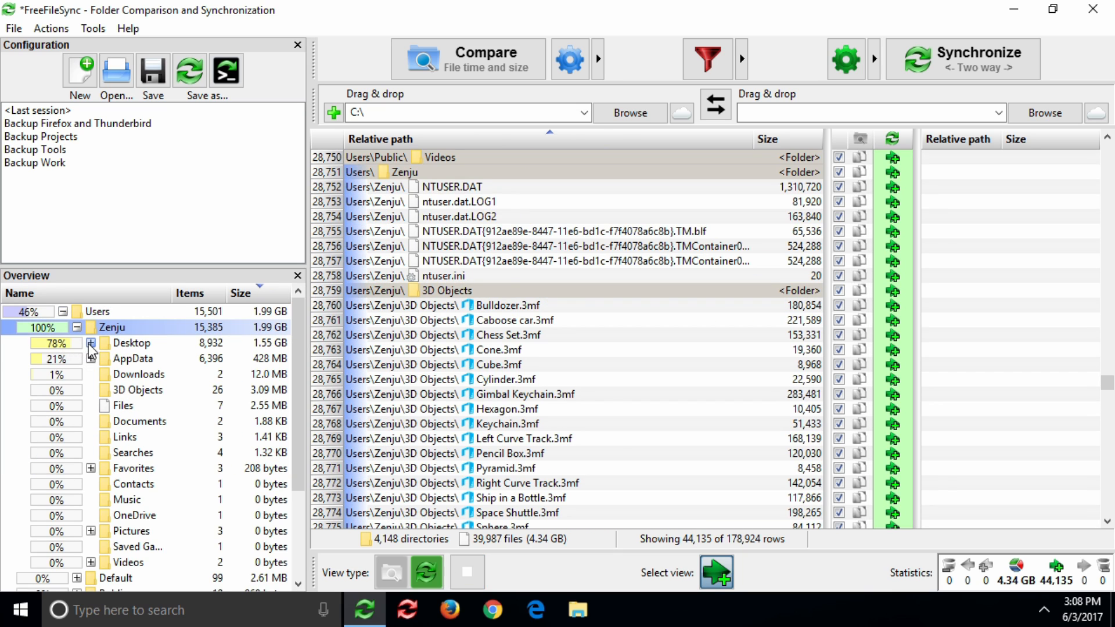
pyautogui.click(89, 343)
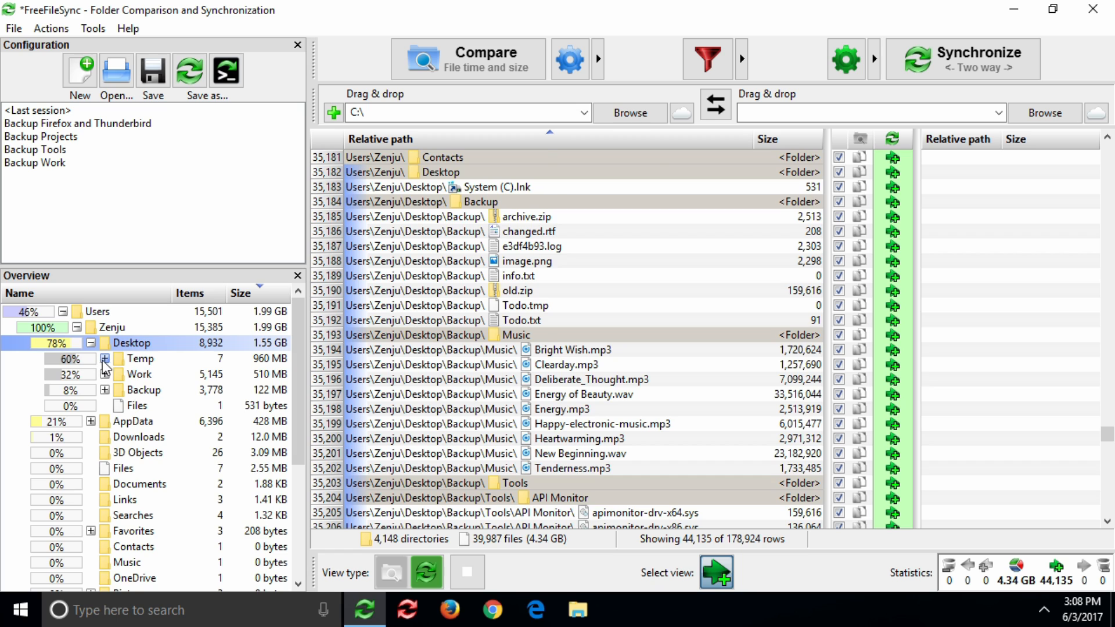